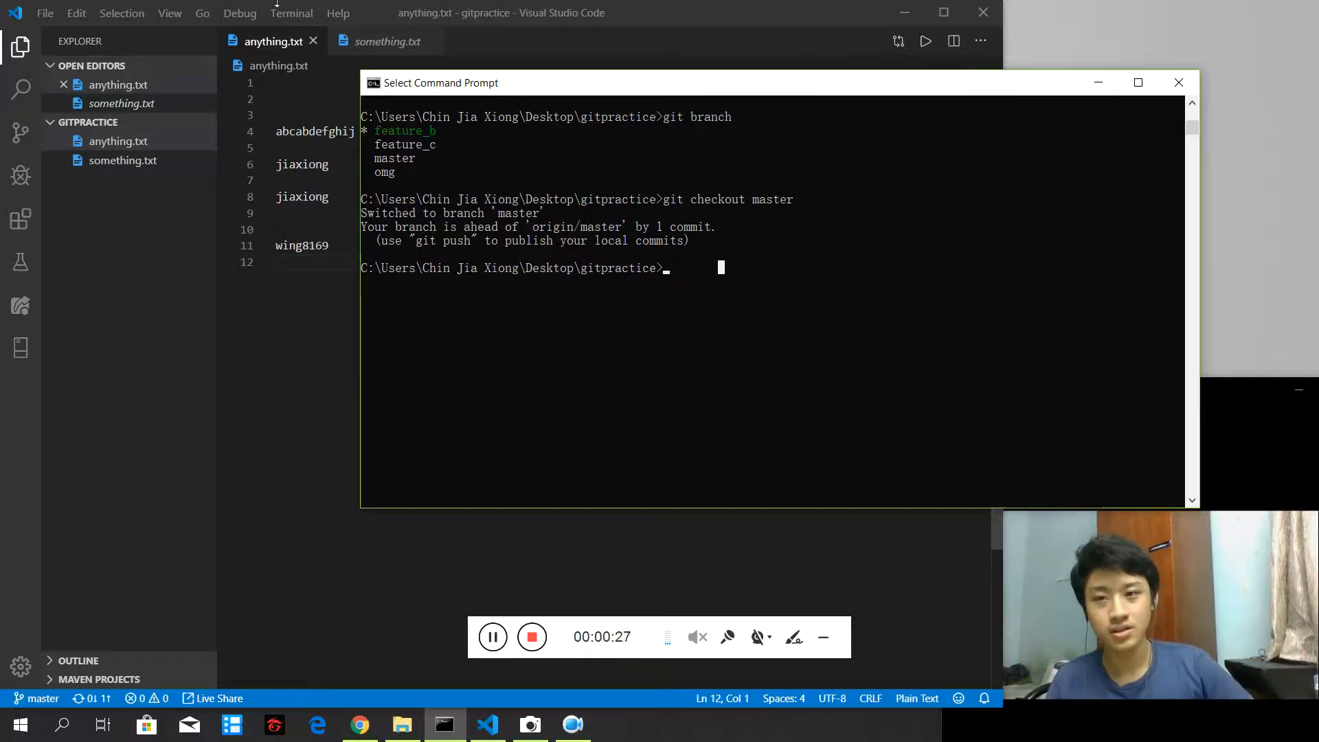
Step: Append 'jaiosjdiads' to line 4 of anything.txt so it reads abcabdefghijjaiosjdiads
drag(441, 82, 549, 61)
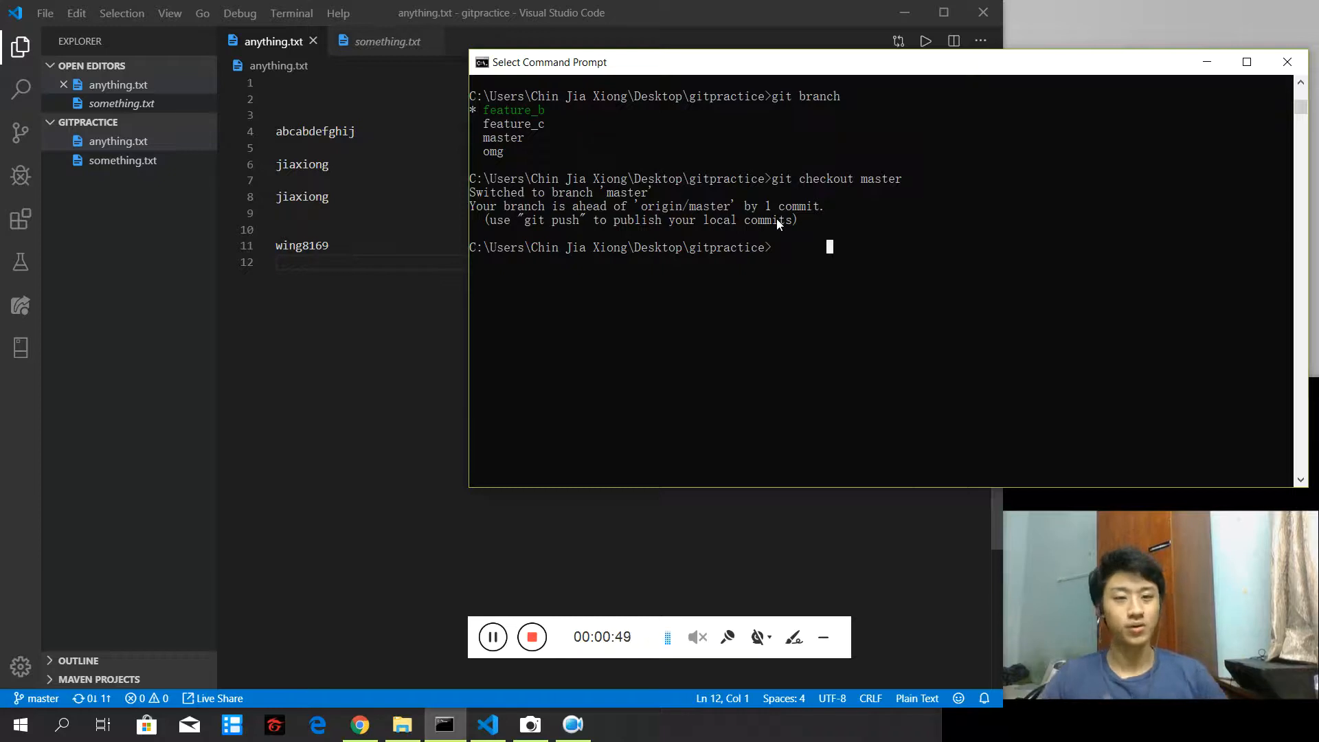
text(git)
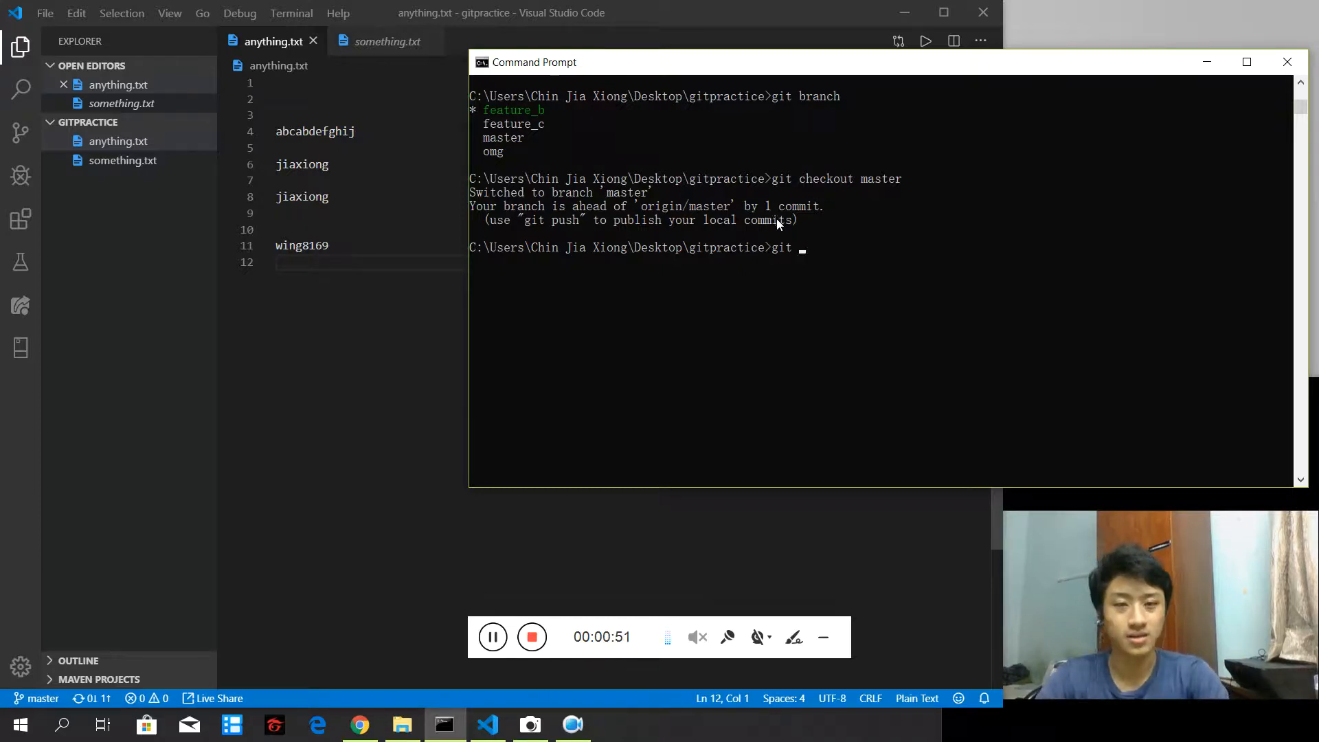
text(c)
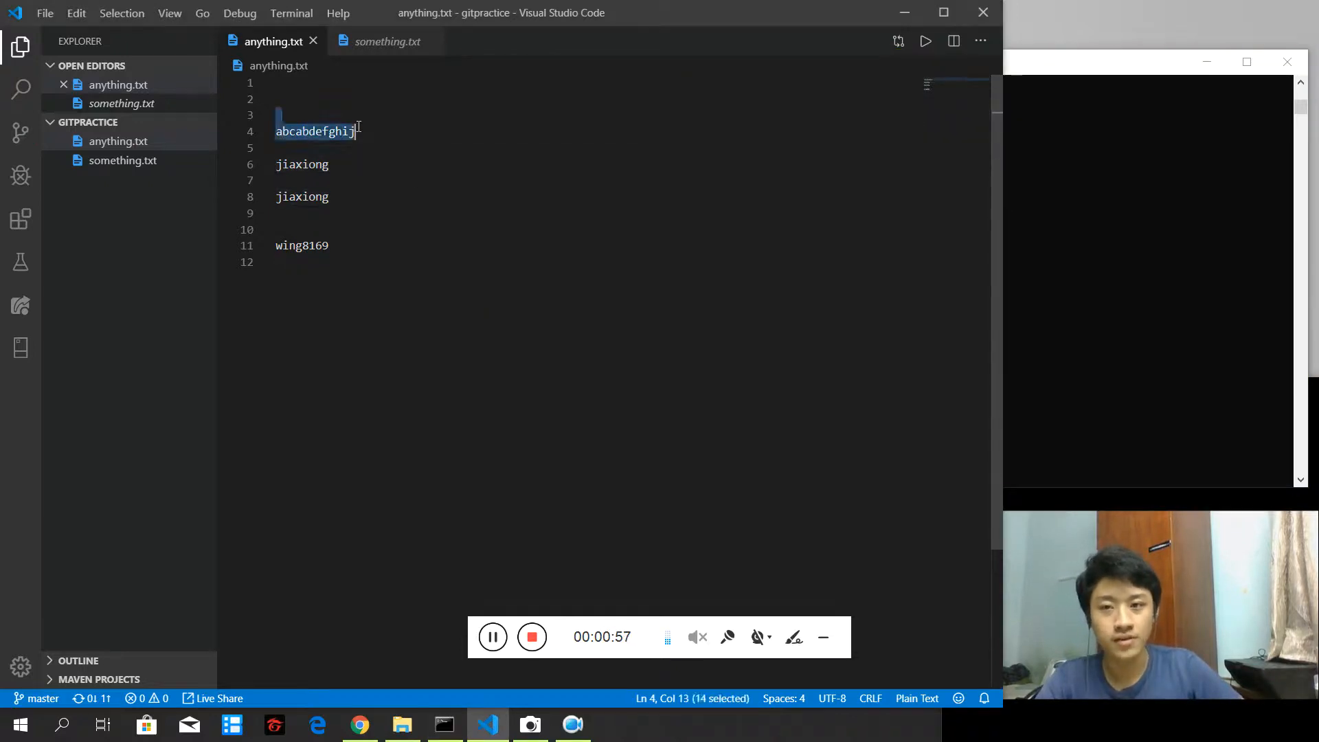
click(362, 131)
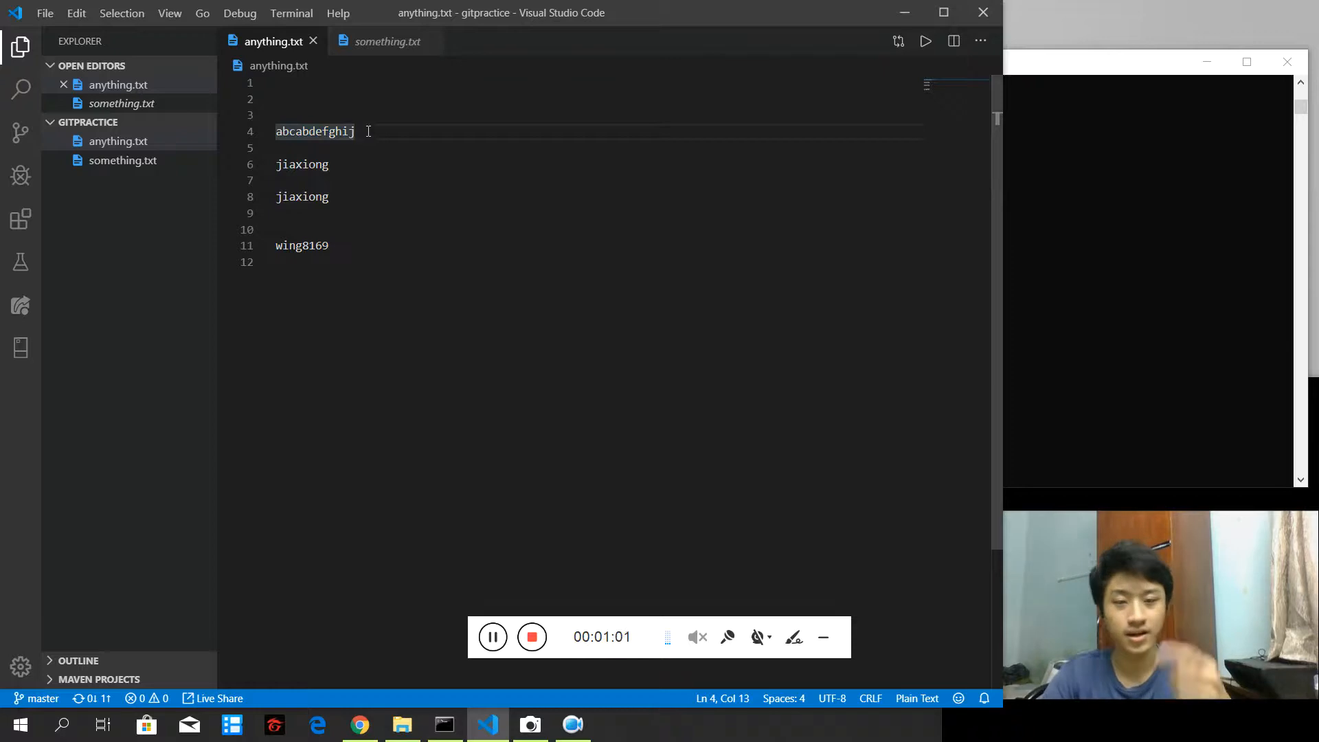
text(jaiosjdiads)
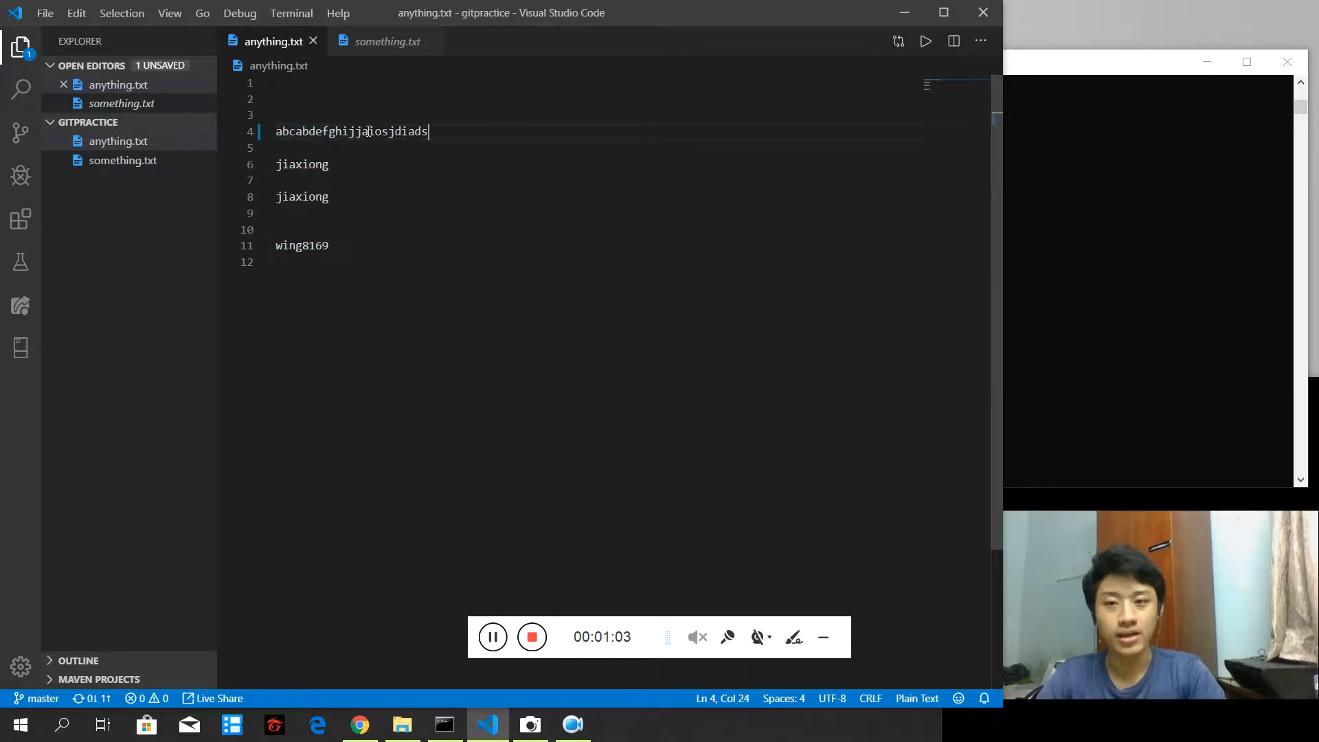
Step: Stage the edit with git add . and commit it on master as 'updated line 4'
click(444, 724)
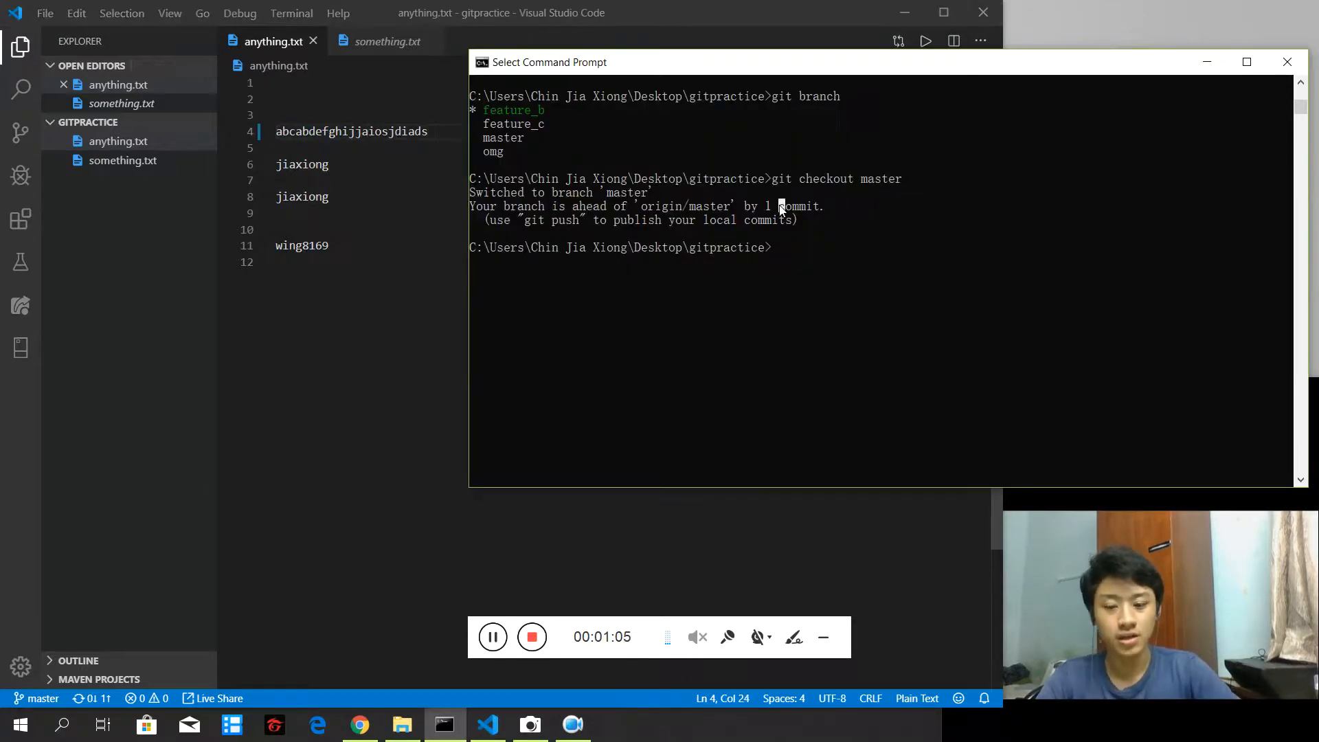
text(git add .)
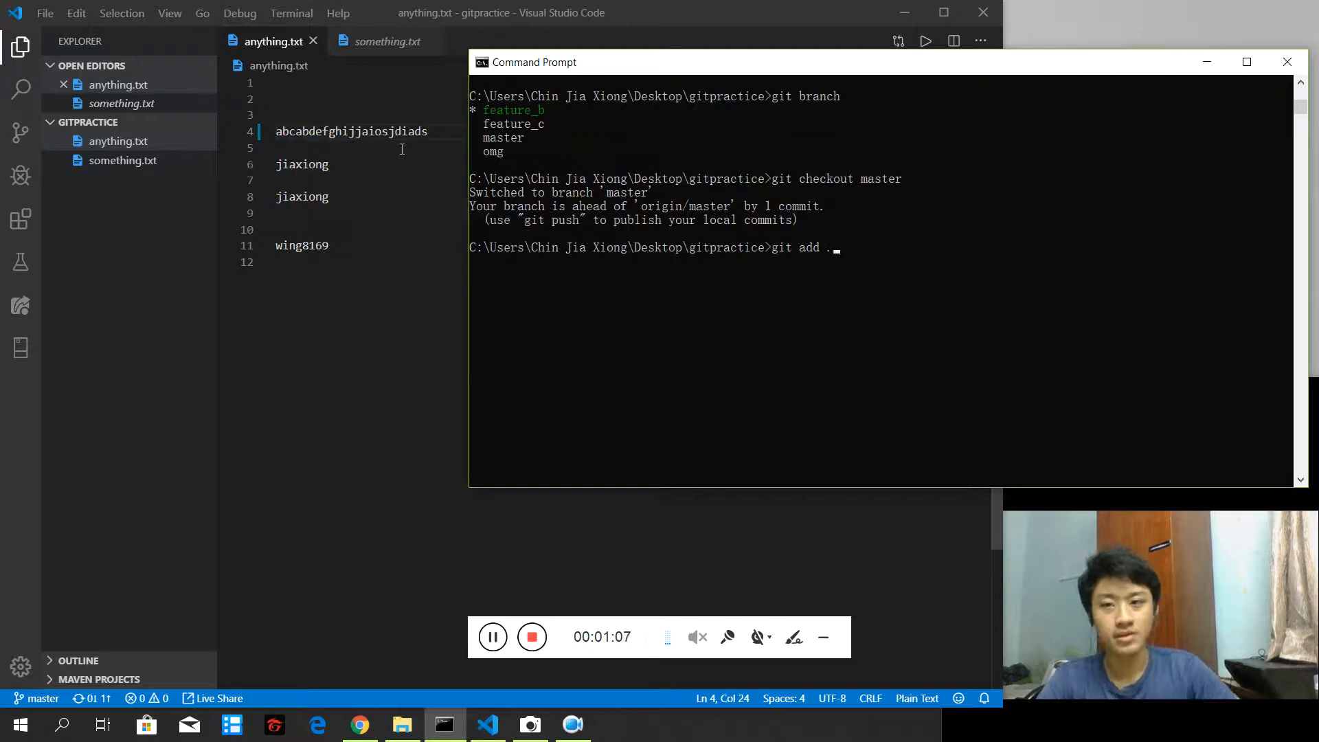
key(Return)
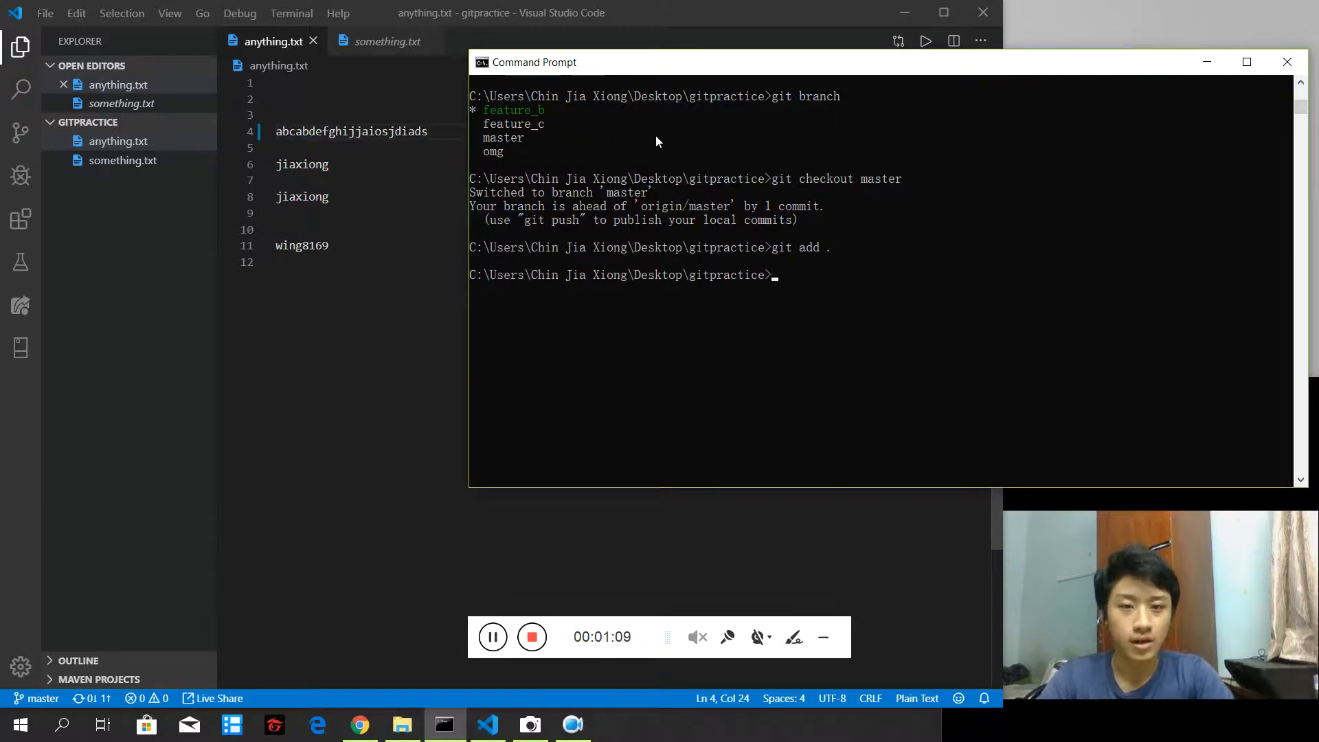
text(git coommit)
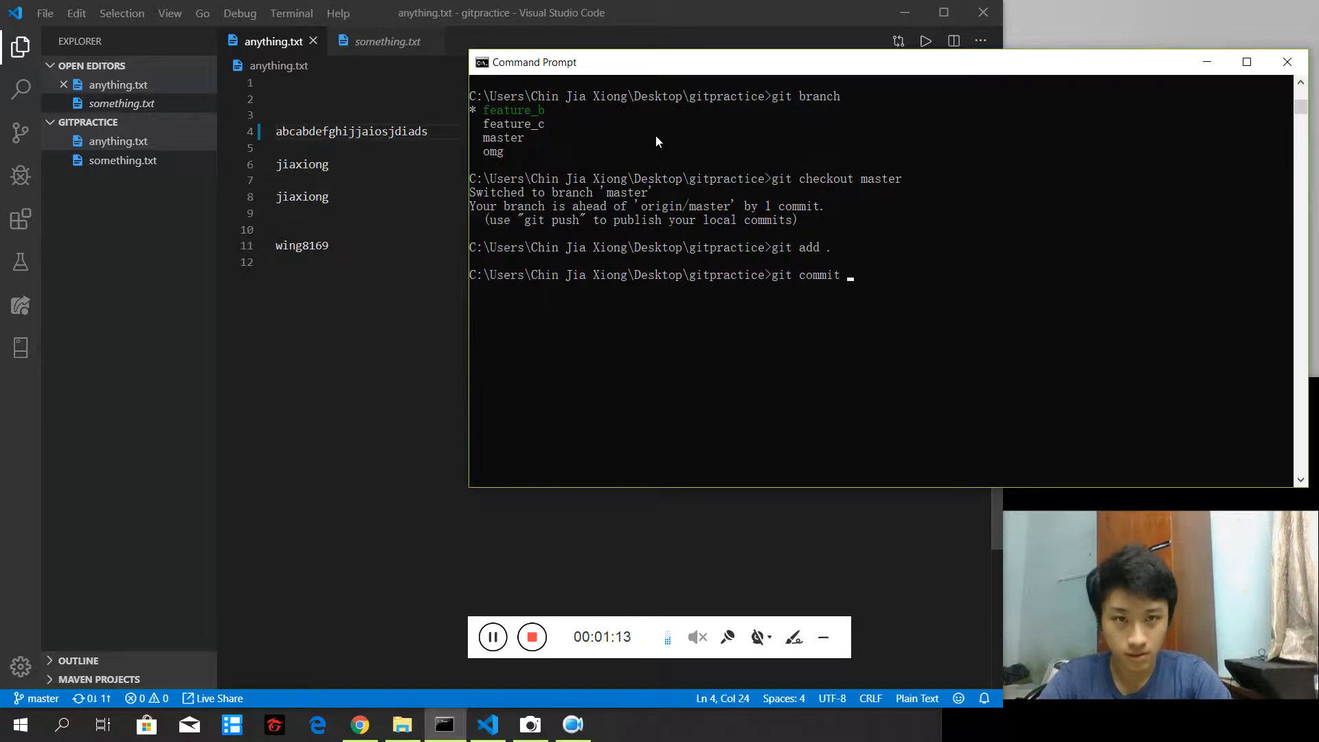
text(-m "updated line 4)
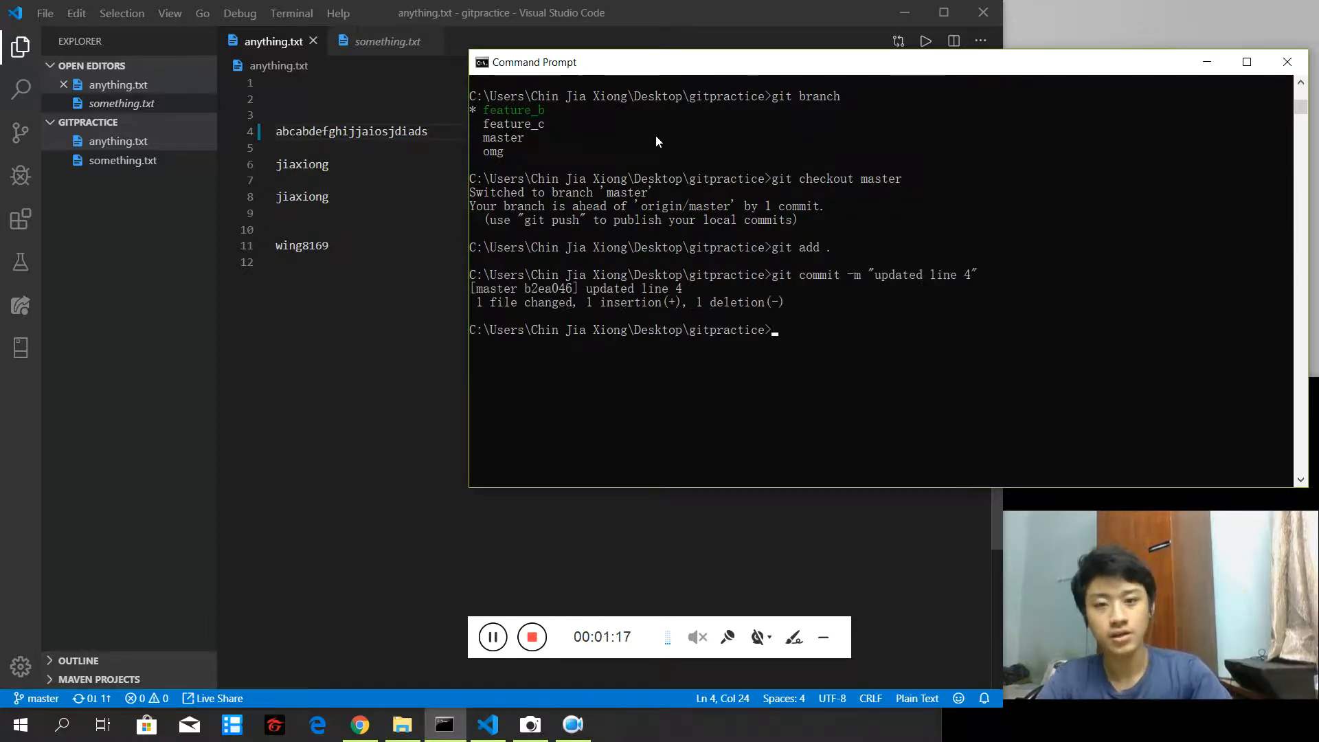
Step: Check out feature_b and cut line 4 of anything.txt down to 'ab'
text(git checkout fe)
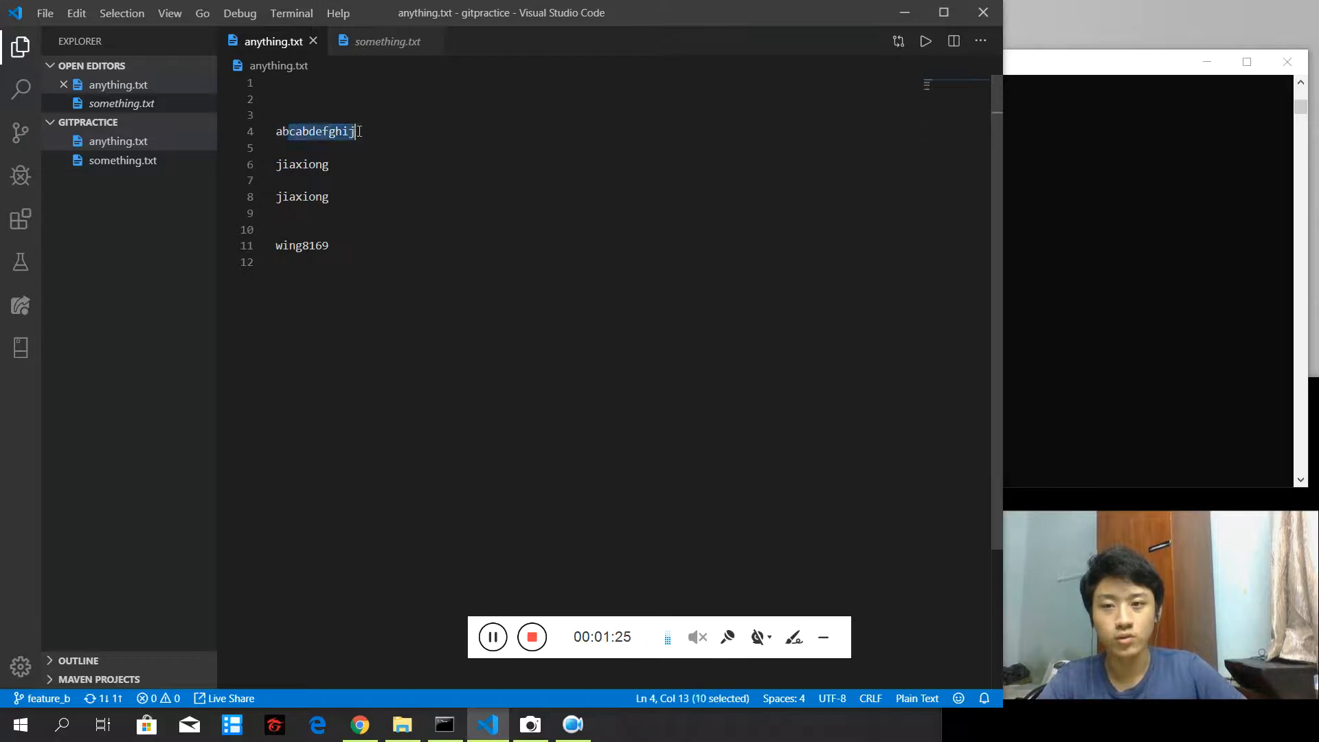
key(Delete)
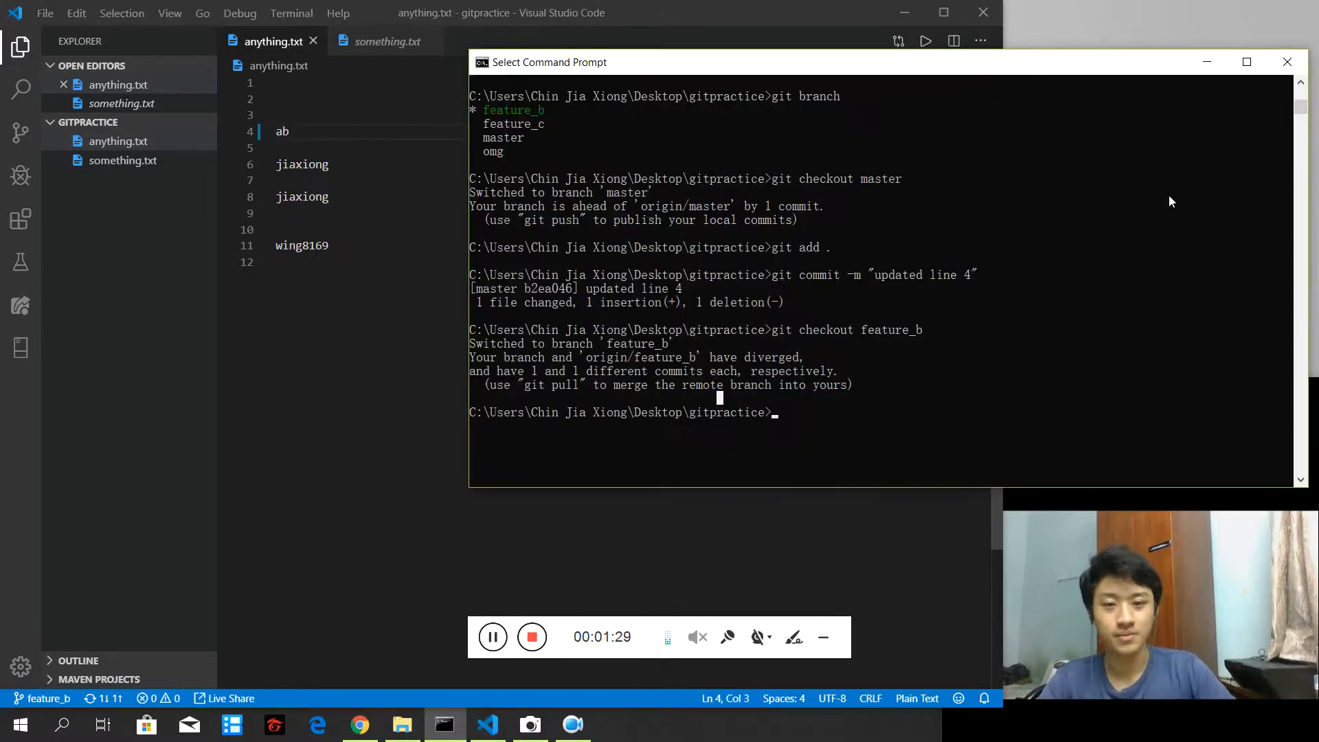
Step: Stage and commit the line-4 edit on feature_b as 'edited line 4'
text(git add .)
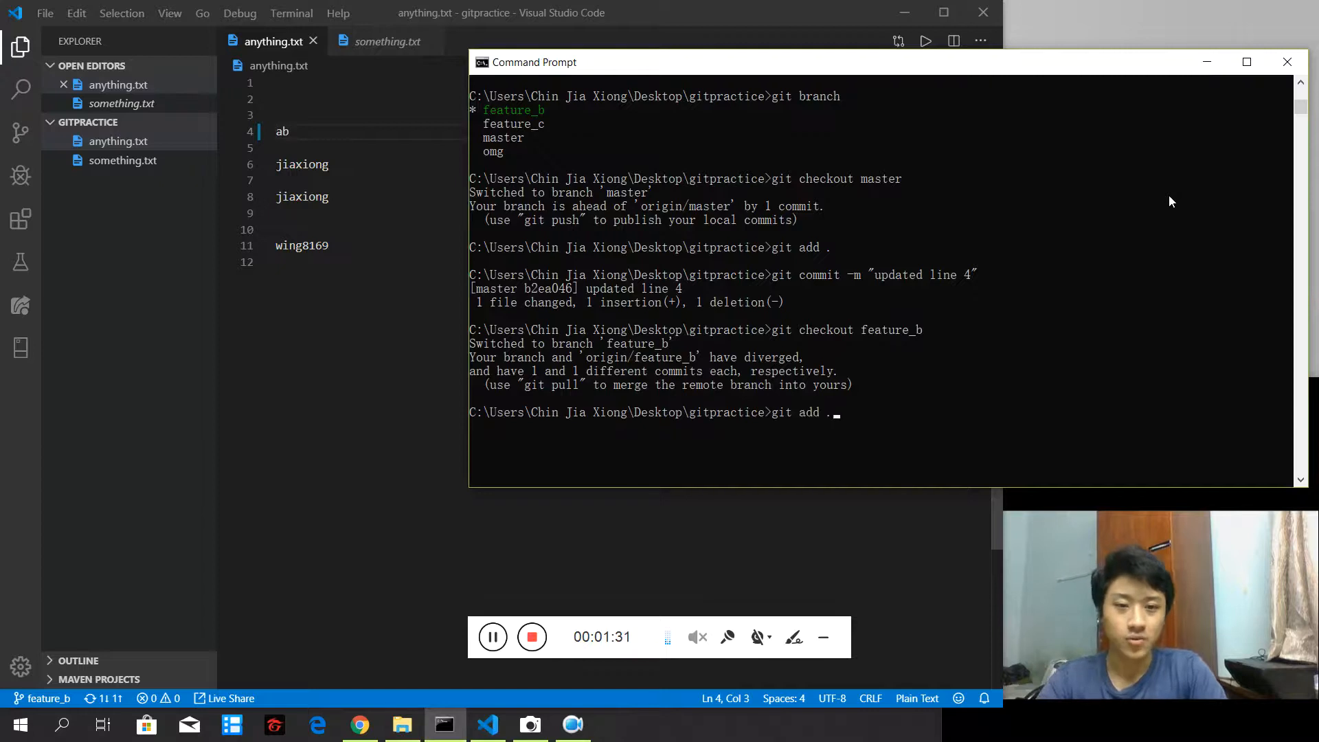
text(git commit -m "edite)
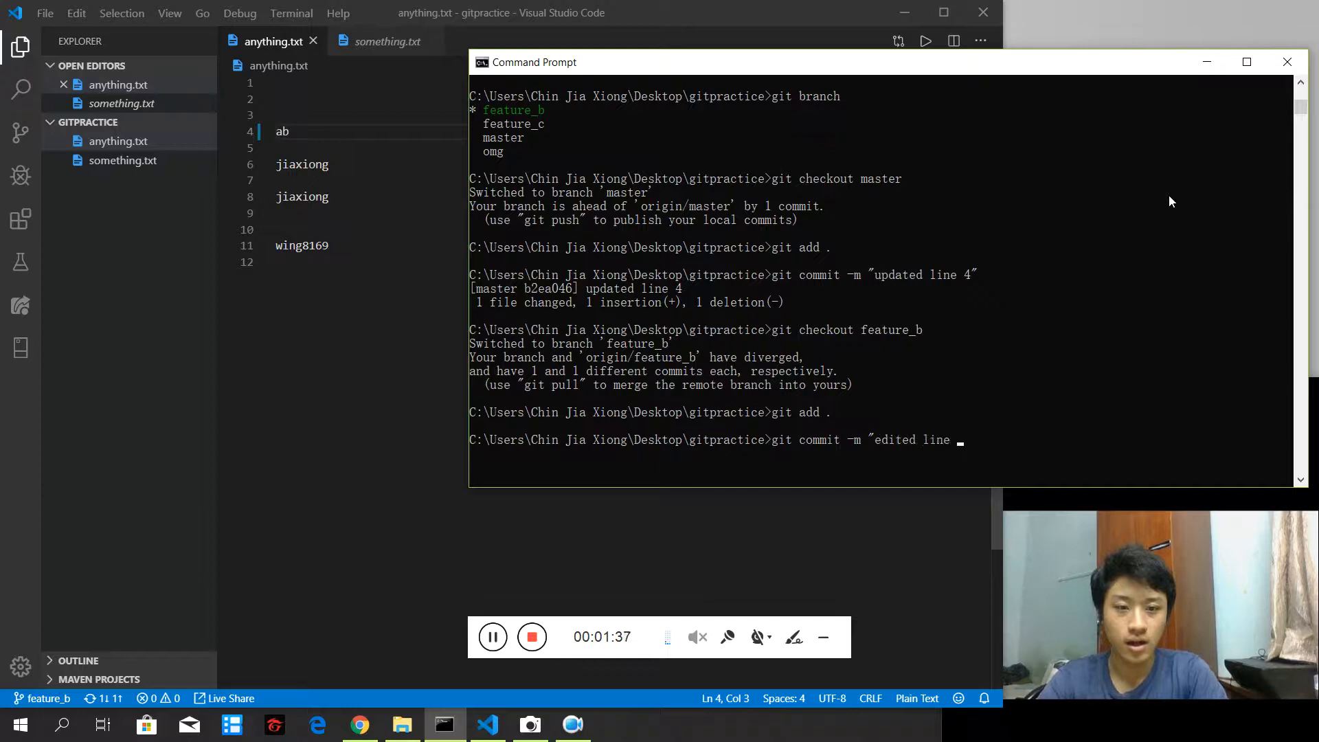
text( 4")
key(Return)
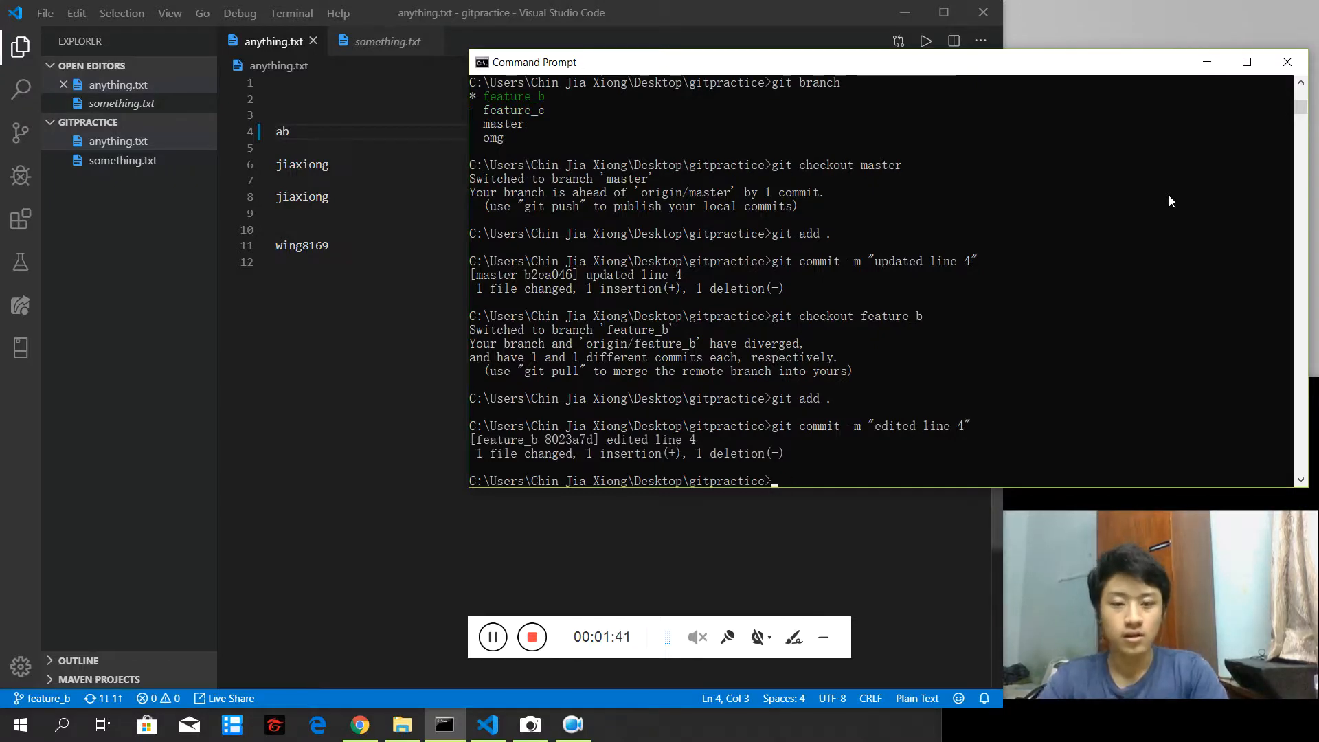
mouse_move(790, 376)
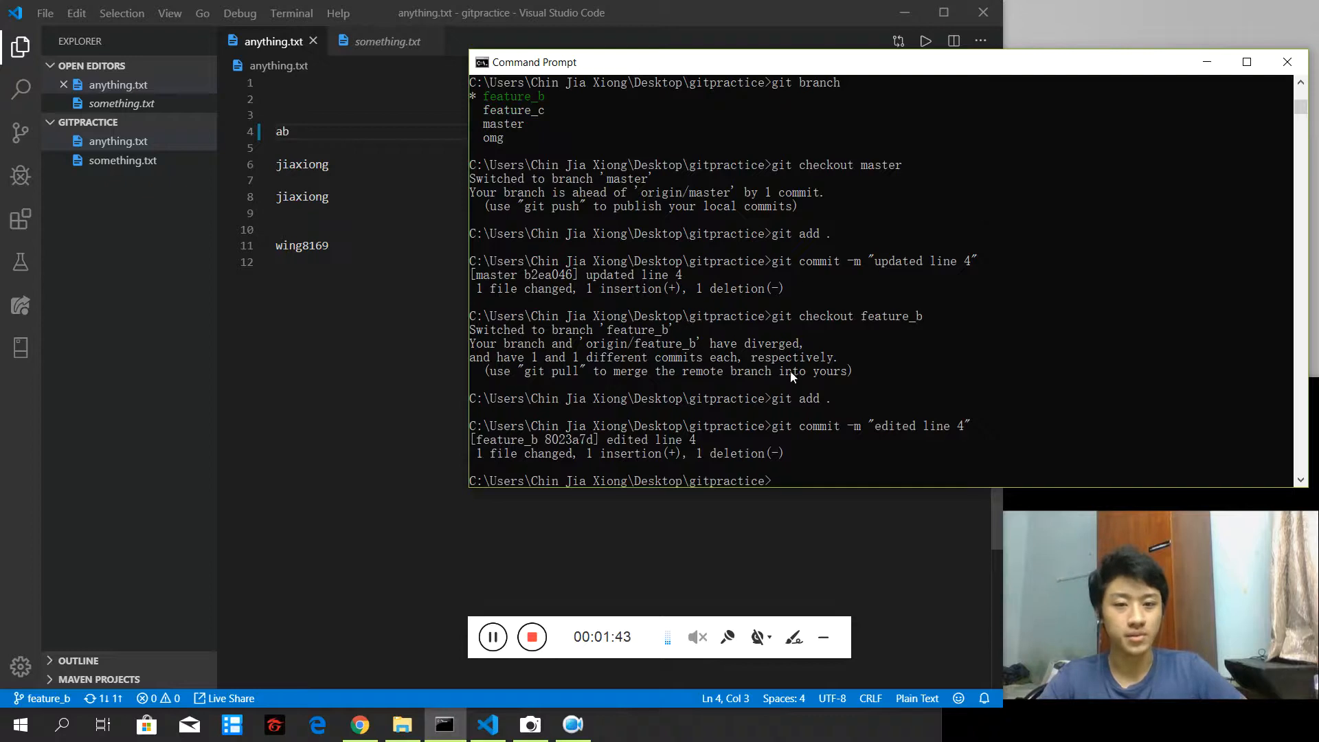
mouse_move(962, 269)
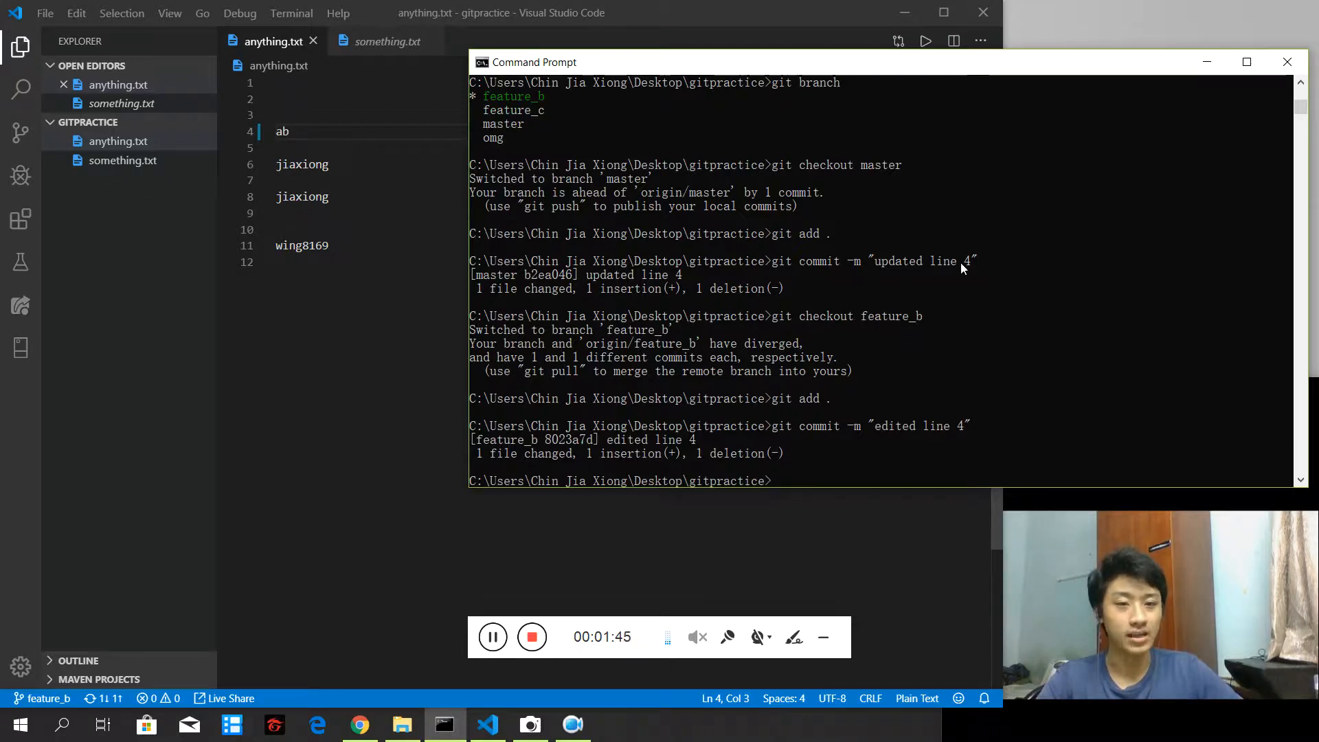
text(g)
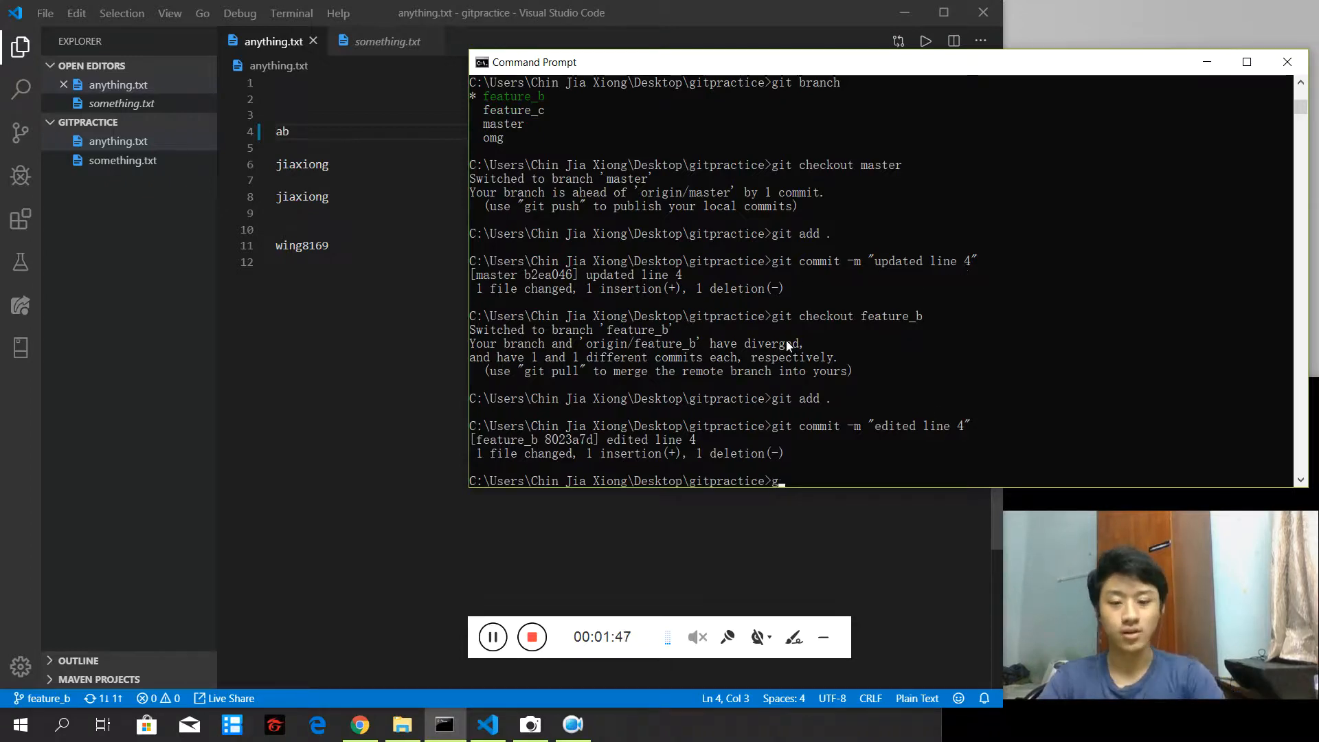
text(it rebase master)
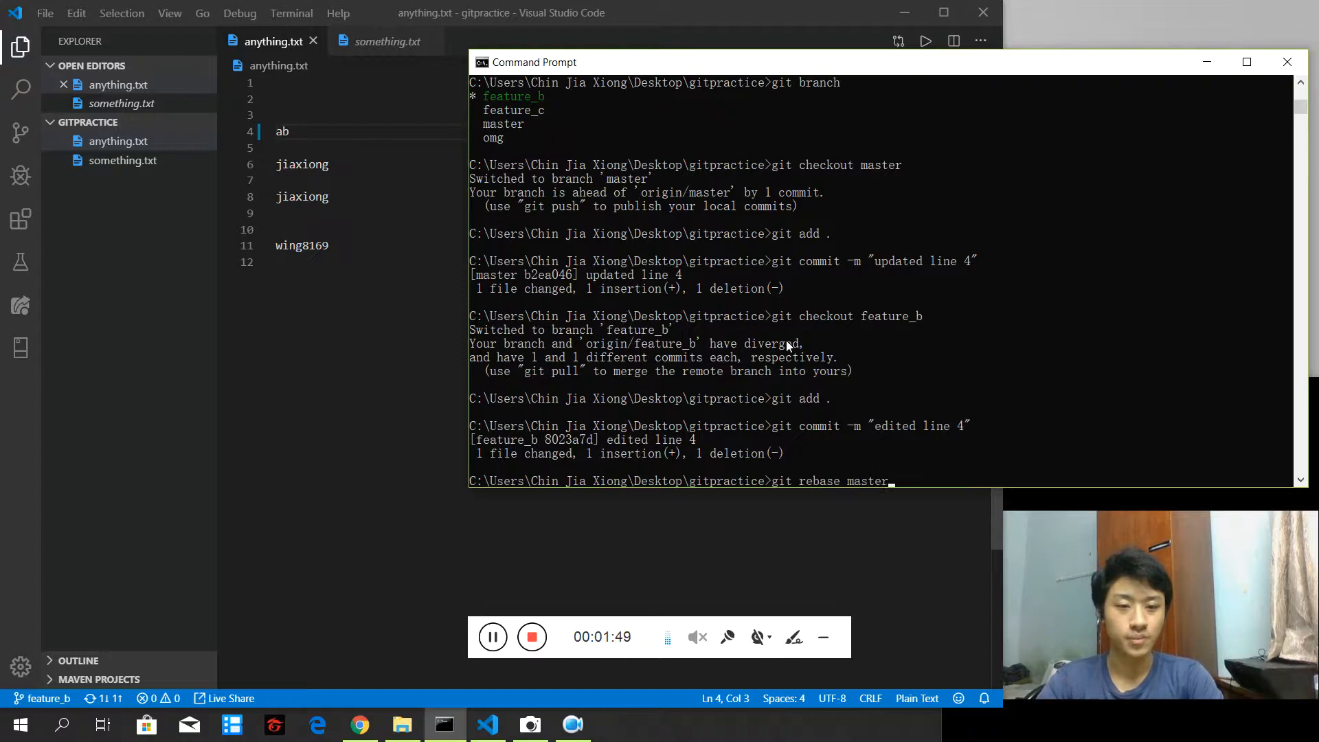
key(Return)
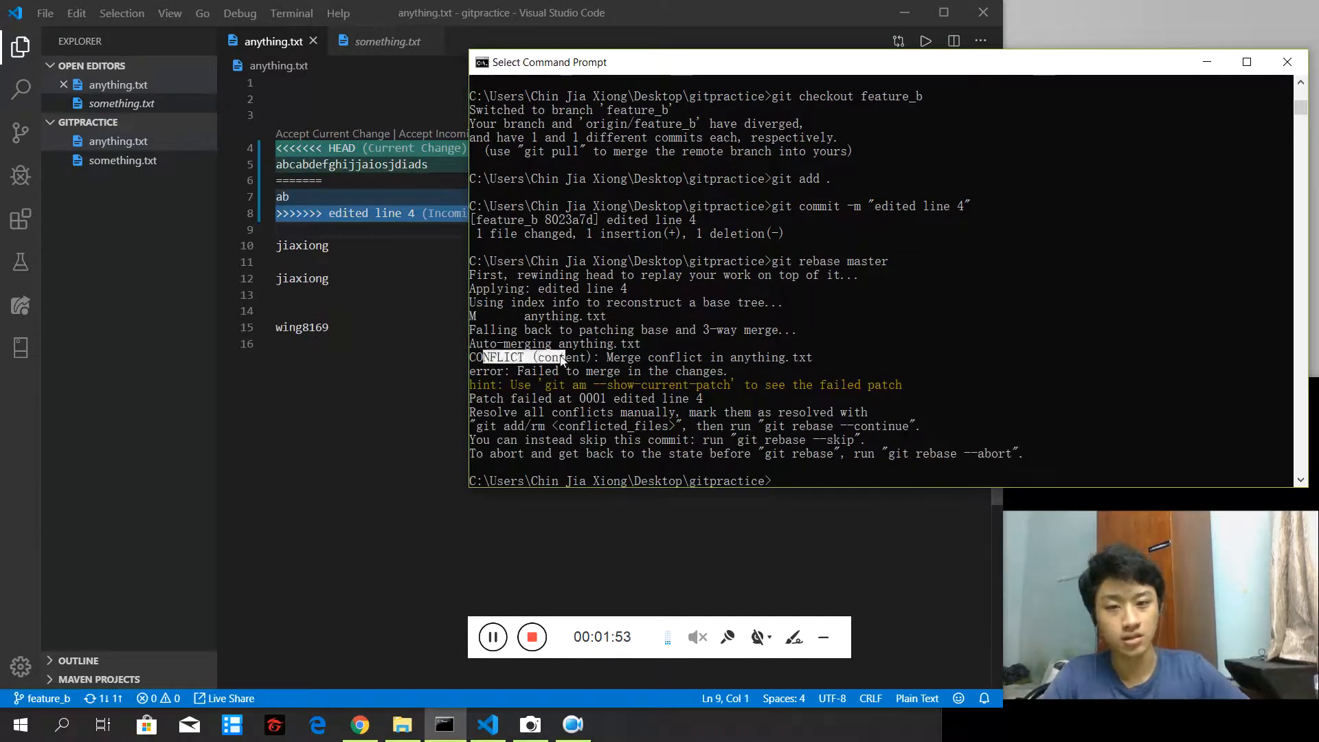
mouse_move(488, 389)
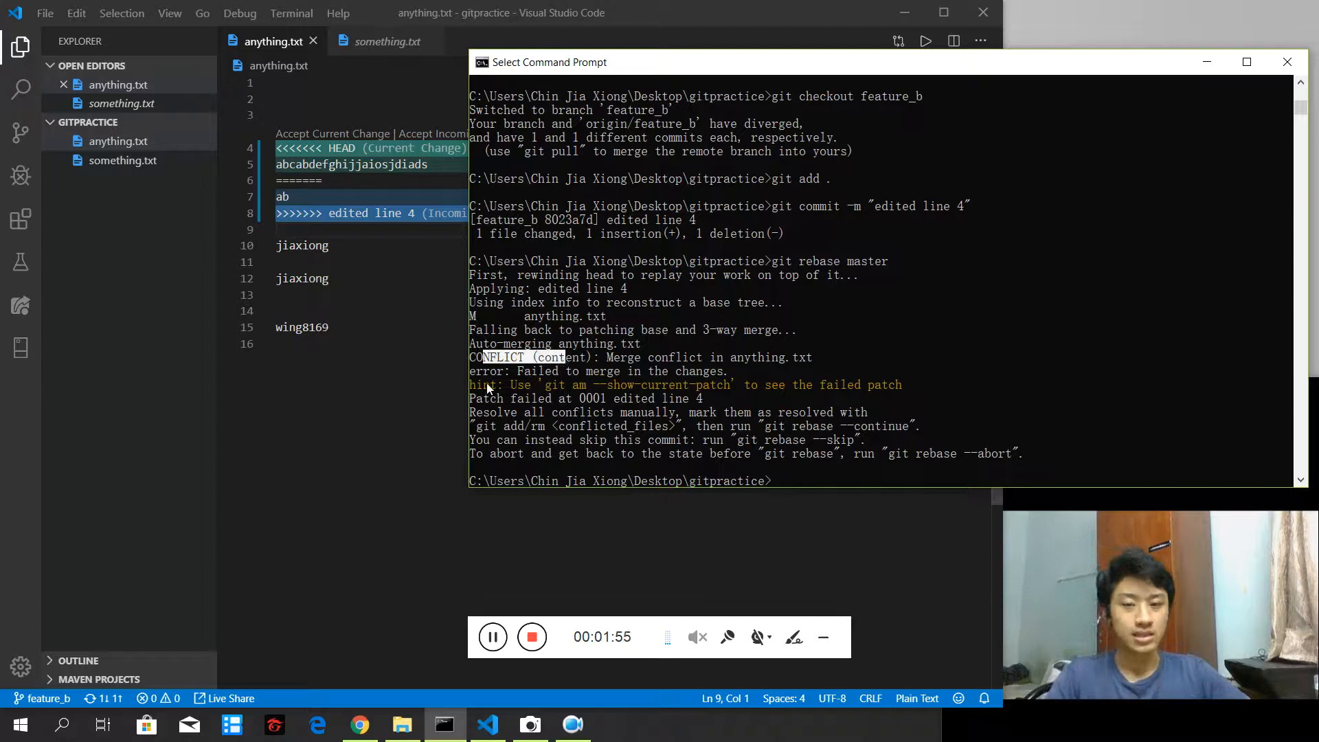
mouse_move(925, 470)
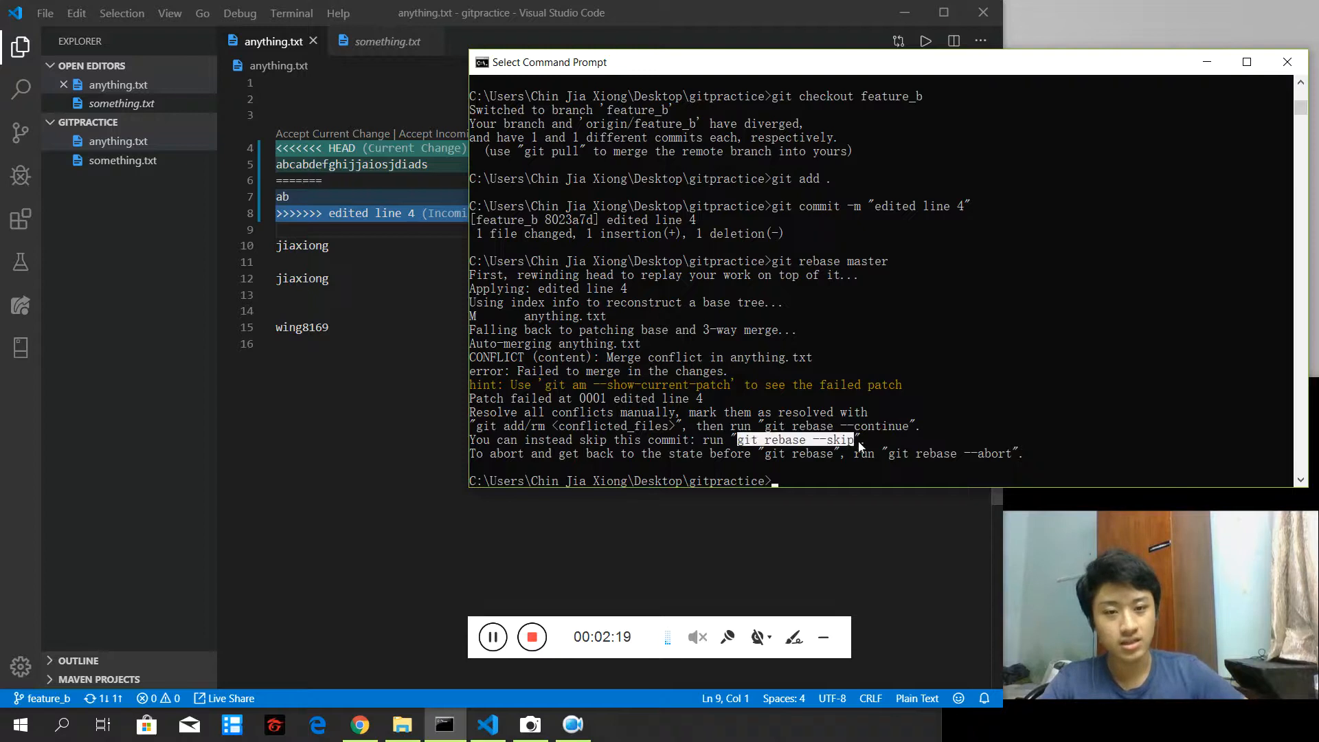
mouse_move(951, 445)
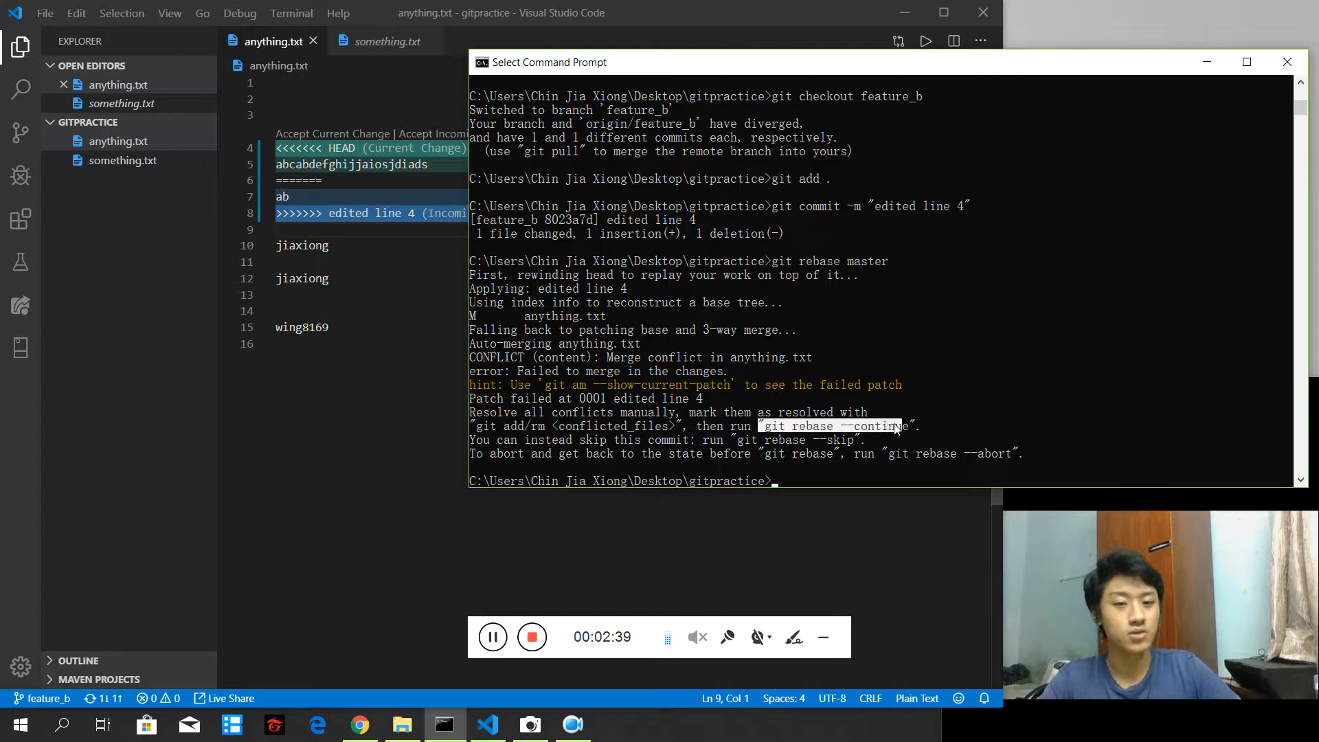
text(g)
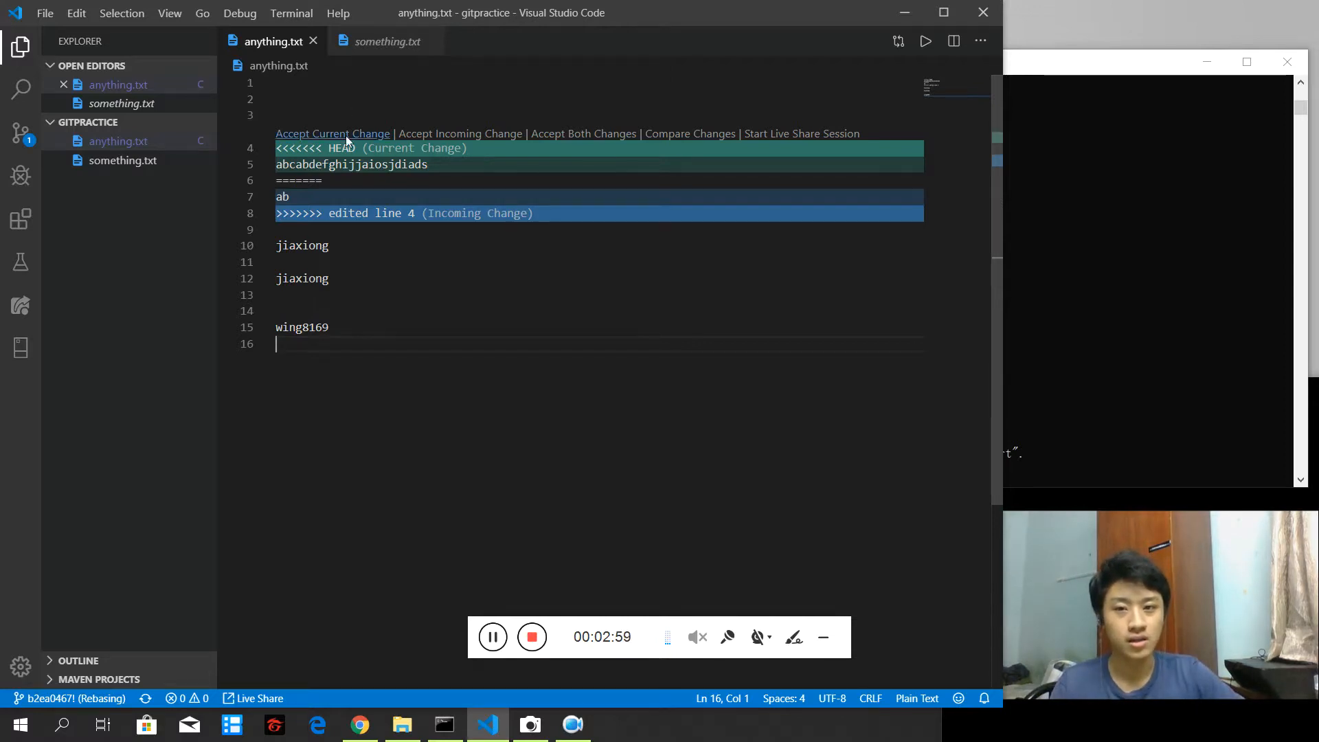
mouse_move(401, 127)
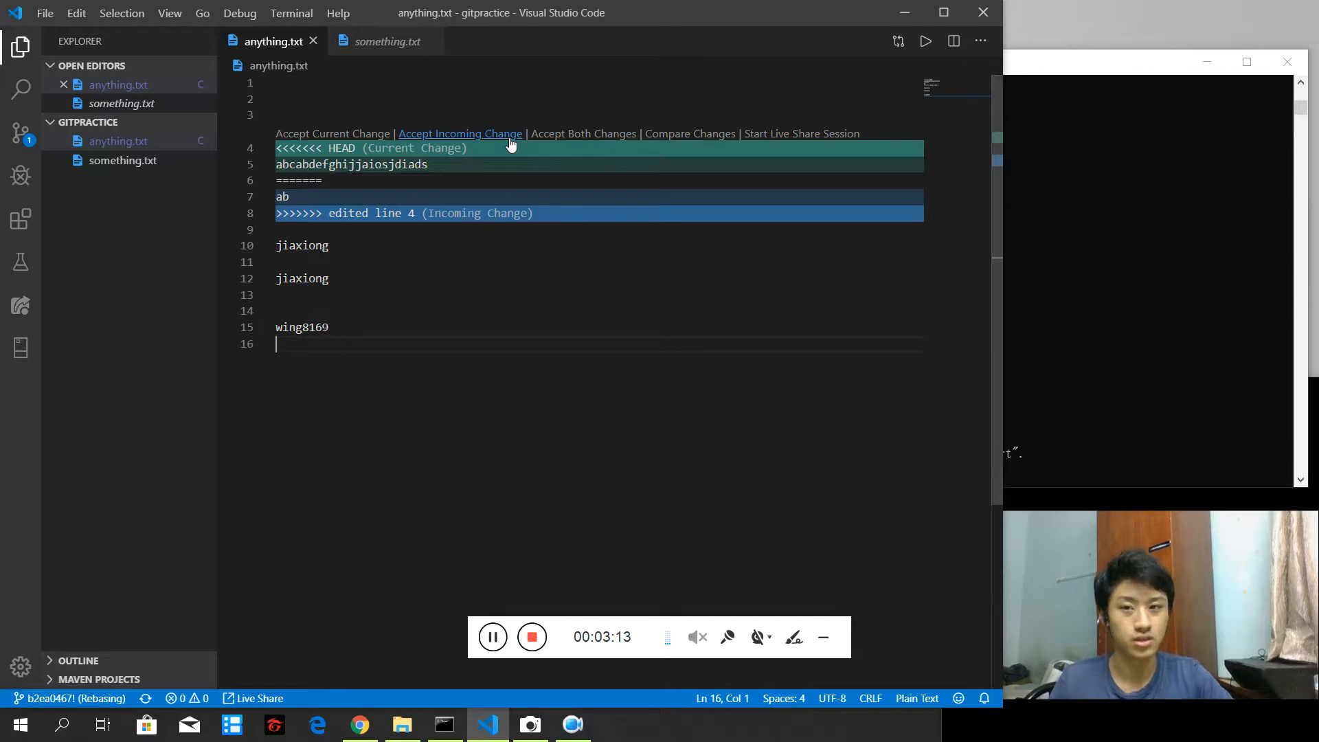
mouse_move(493, 141)
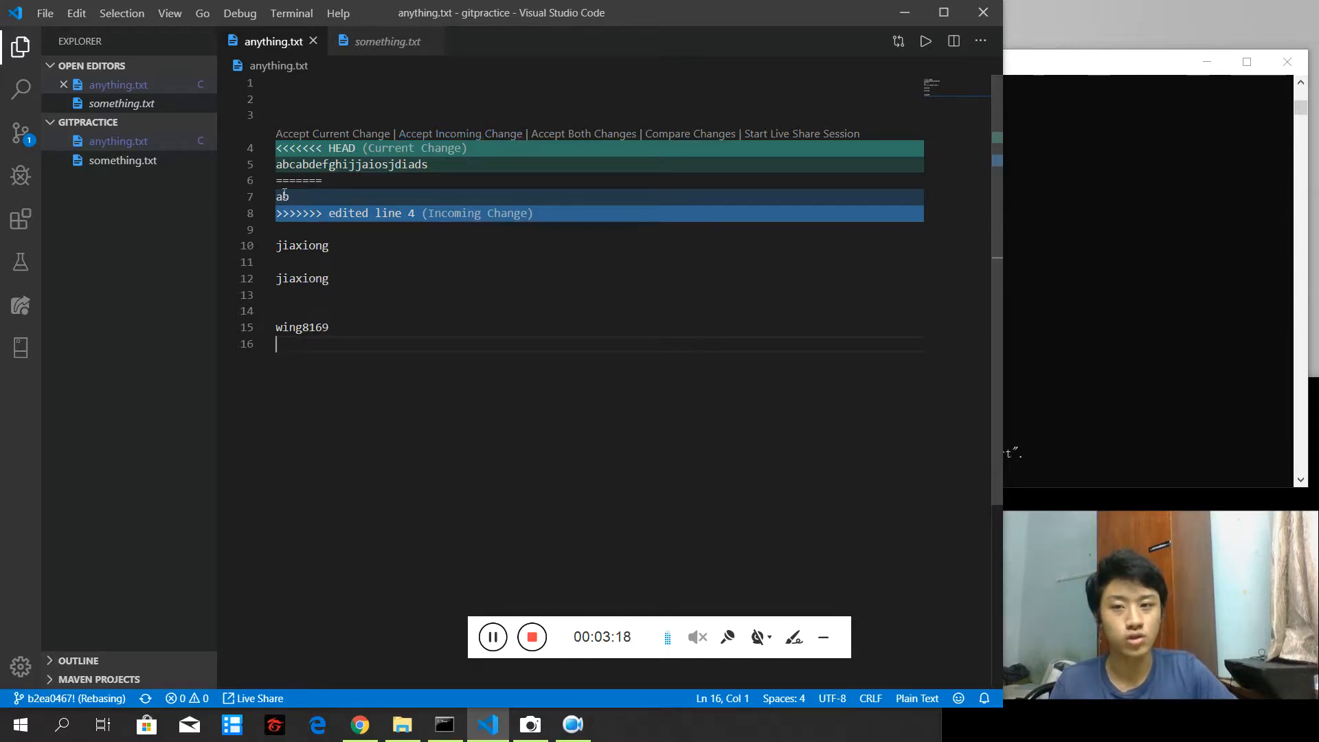
mouse_move(459, 132)
text(git add .)
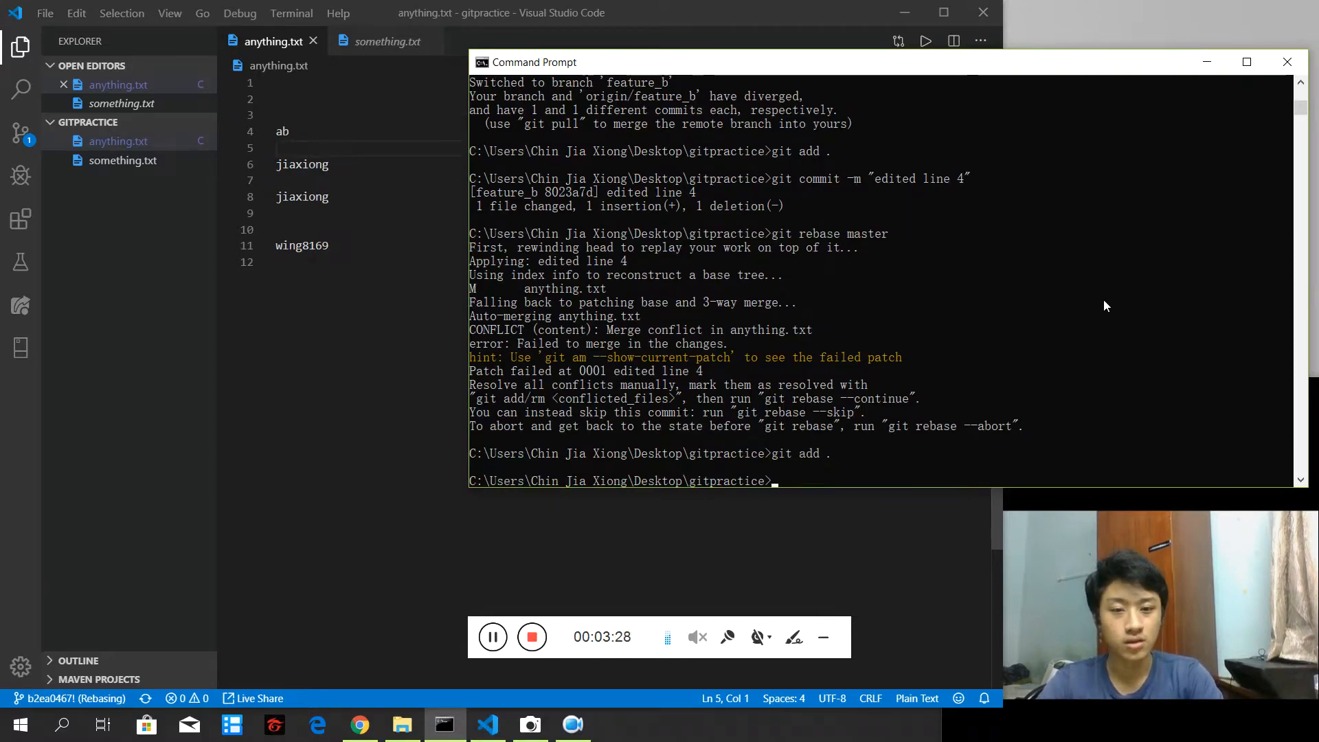
Step: Run git rebase --continue so the rebase applies the 'edited line 4' commit
text(git rebase --)
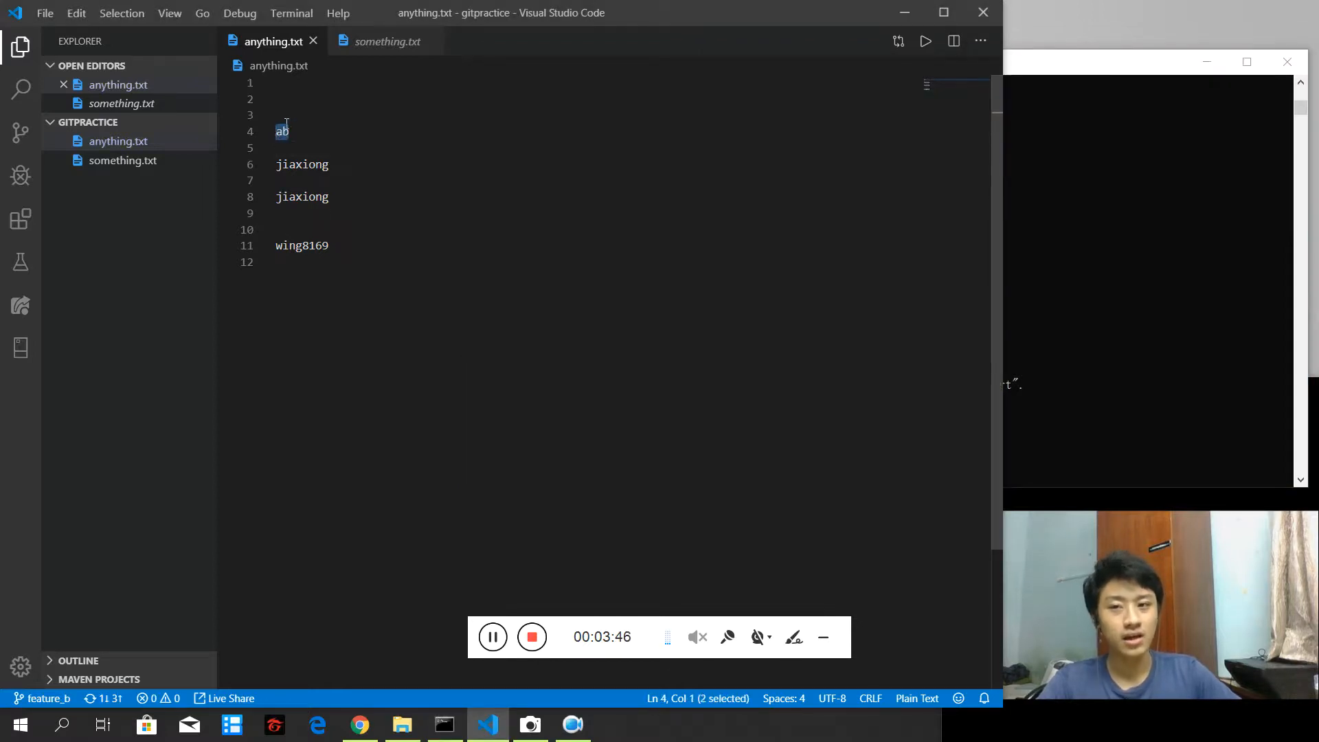
mouse_move(289, 143)
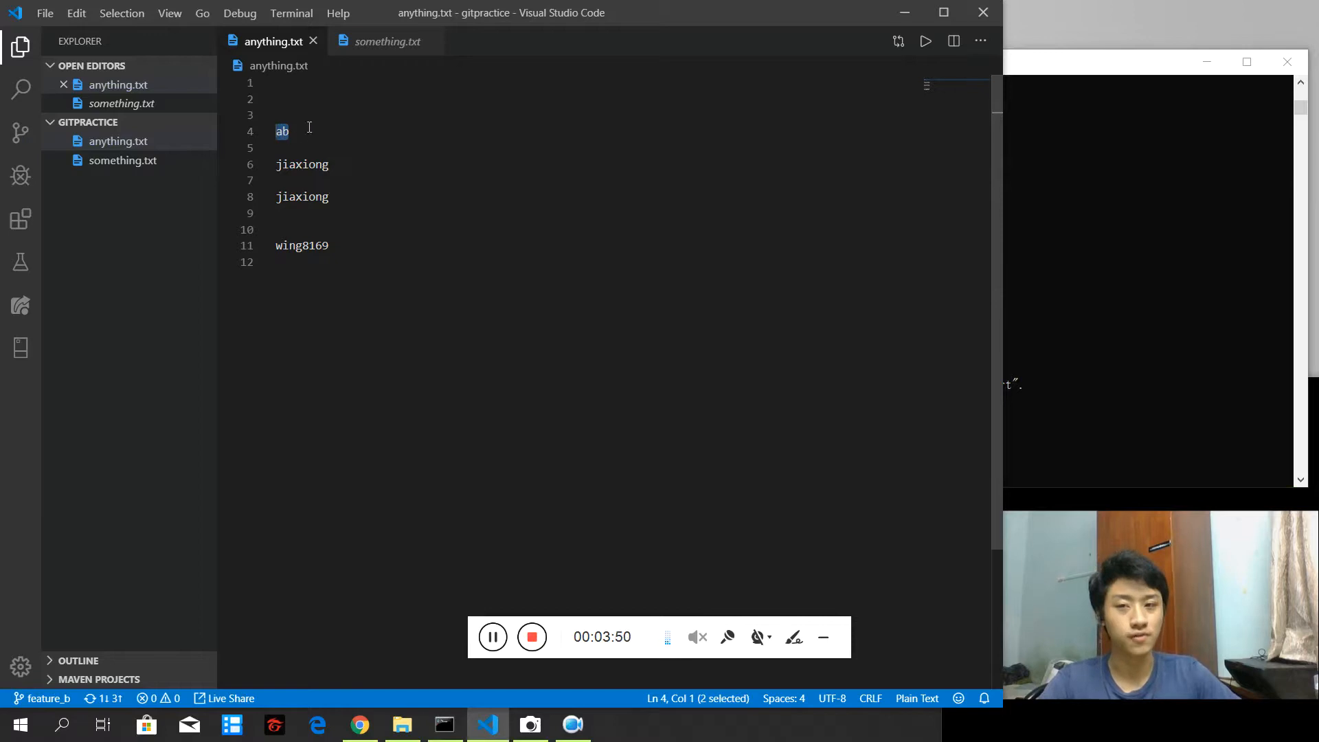
mouse_move(270, 124)
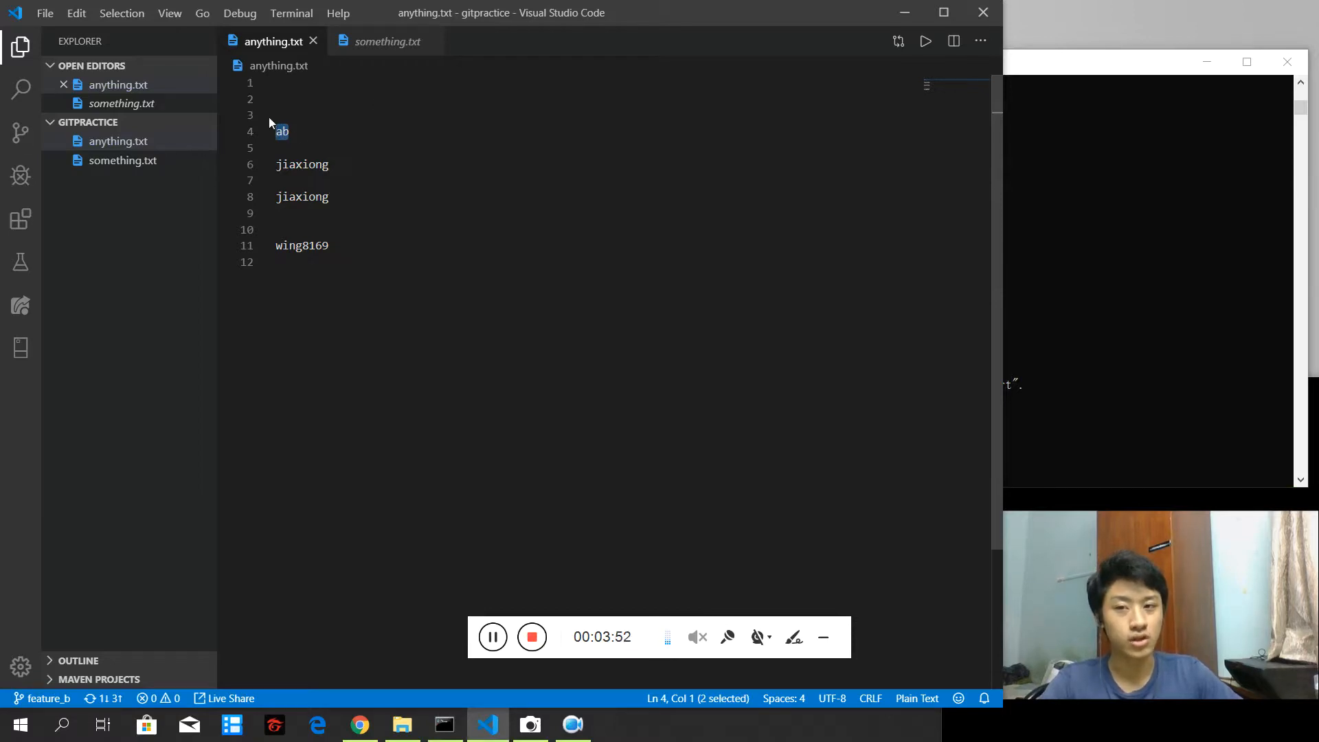
click(295, 131)
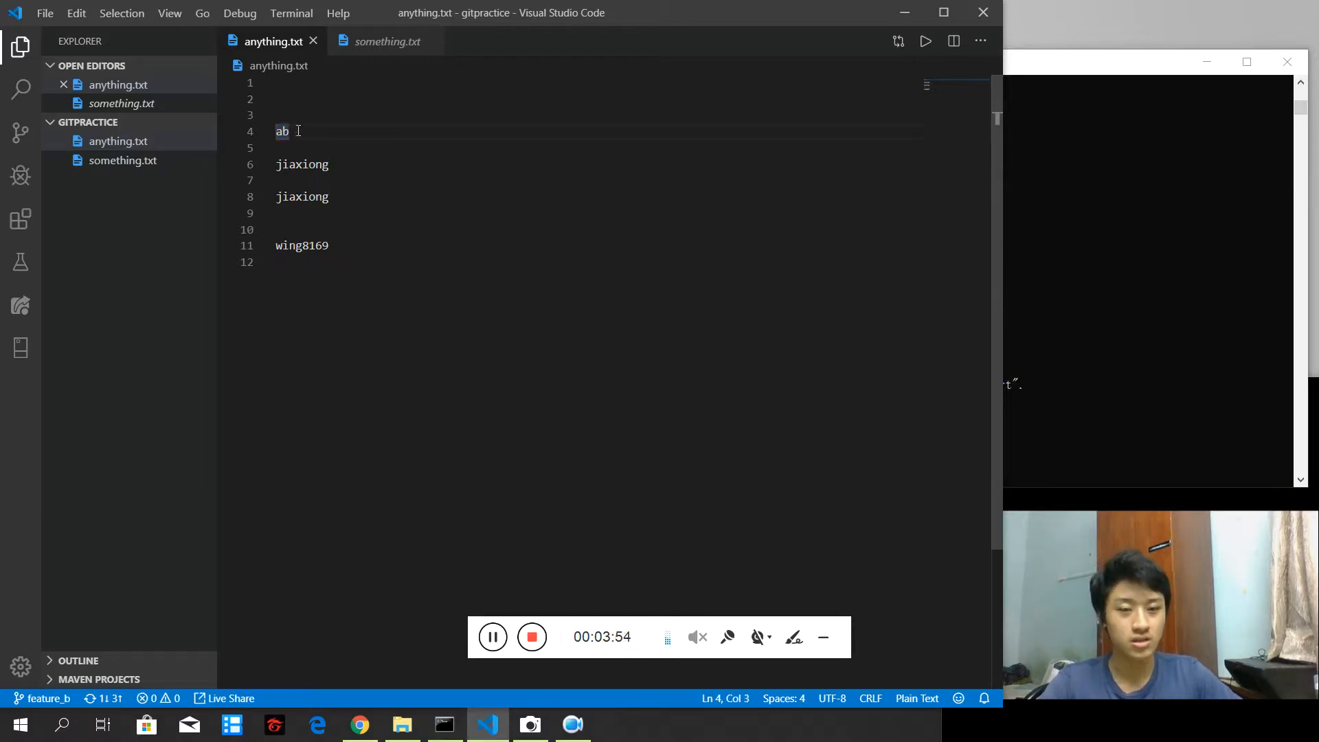
click(330, 196)
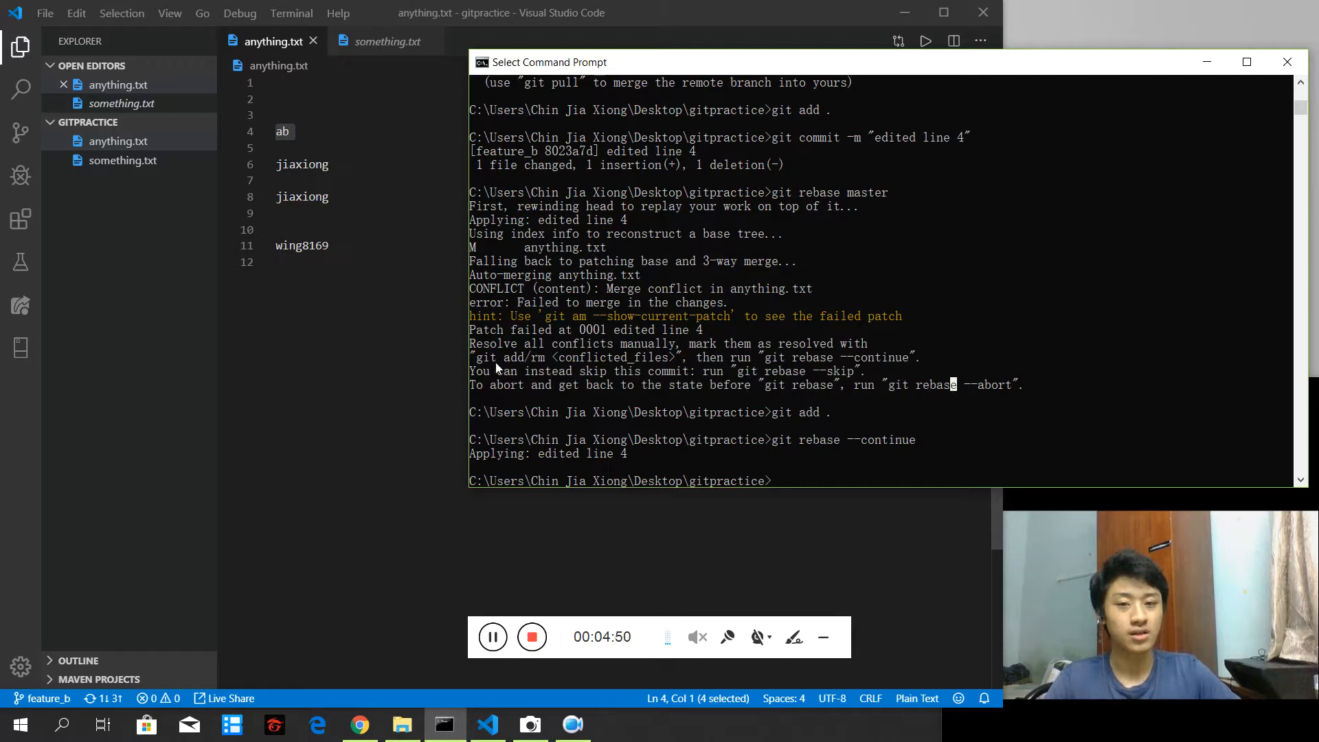
mouse_move(774, 382)
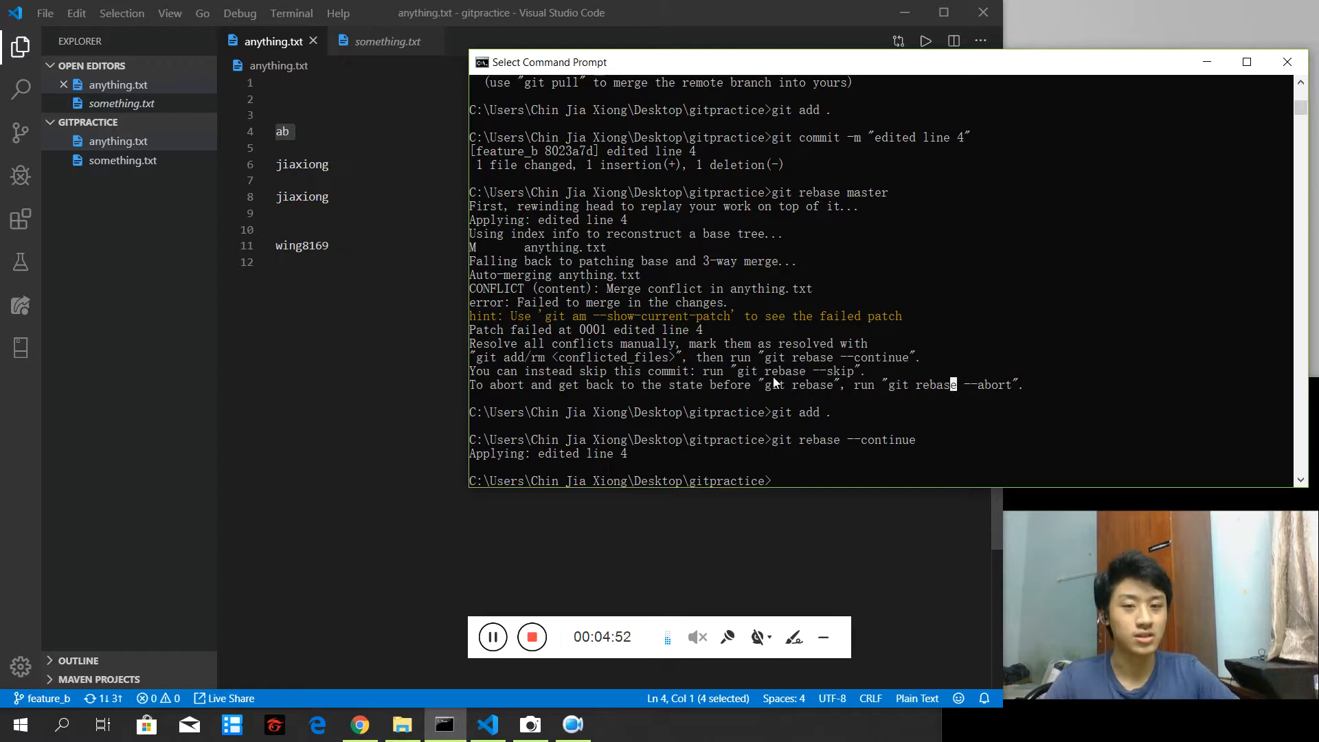
mouse_move(917, 416)
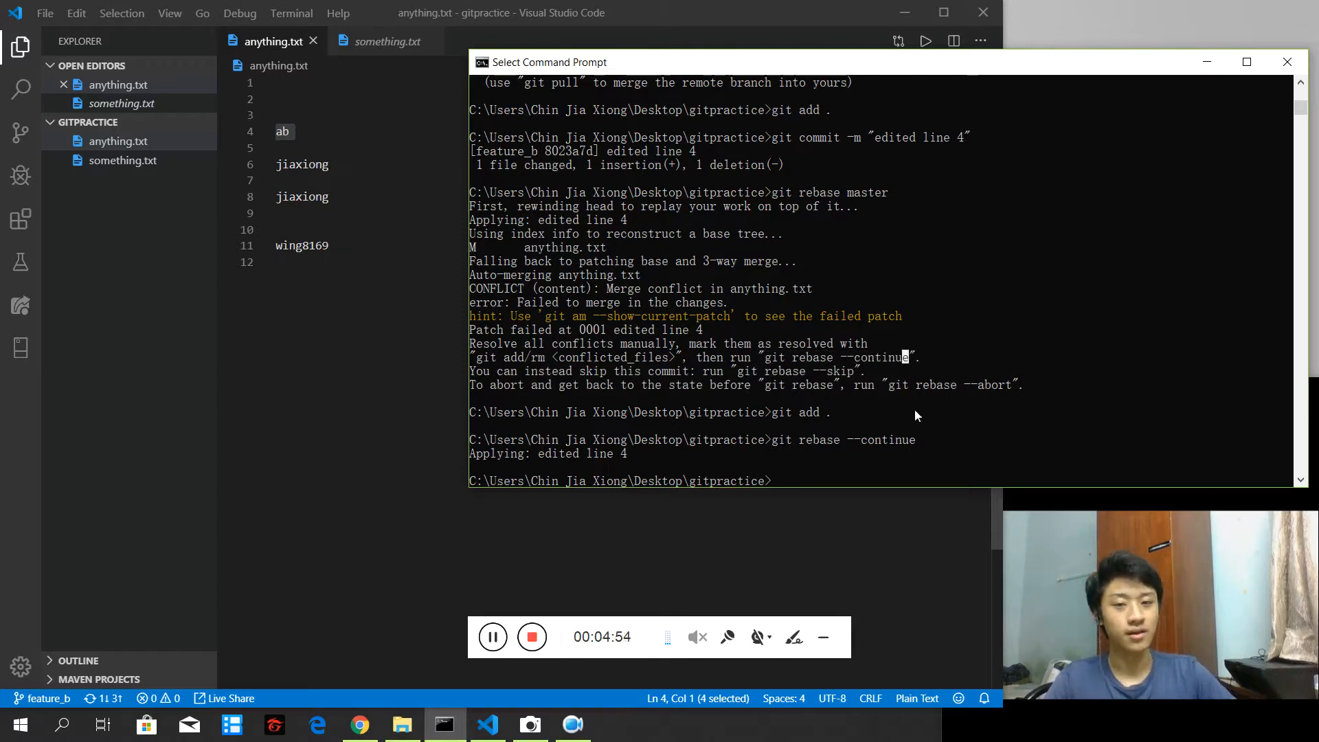
Step: Enter git rebase --skip at the prompt, without running it, to show skipping a commit
text(git rebase --skip)
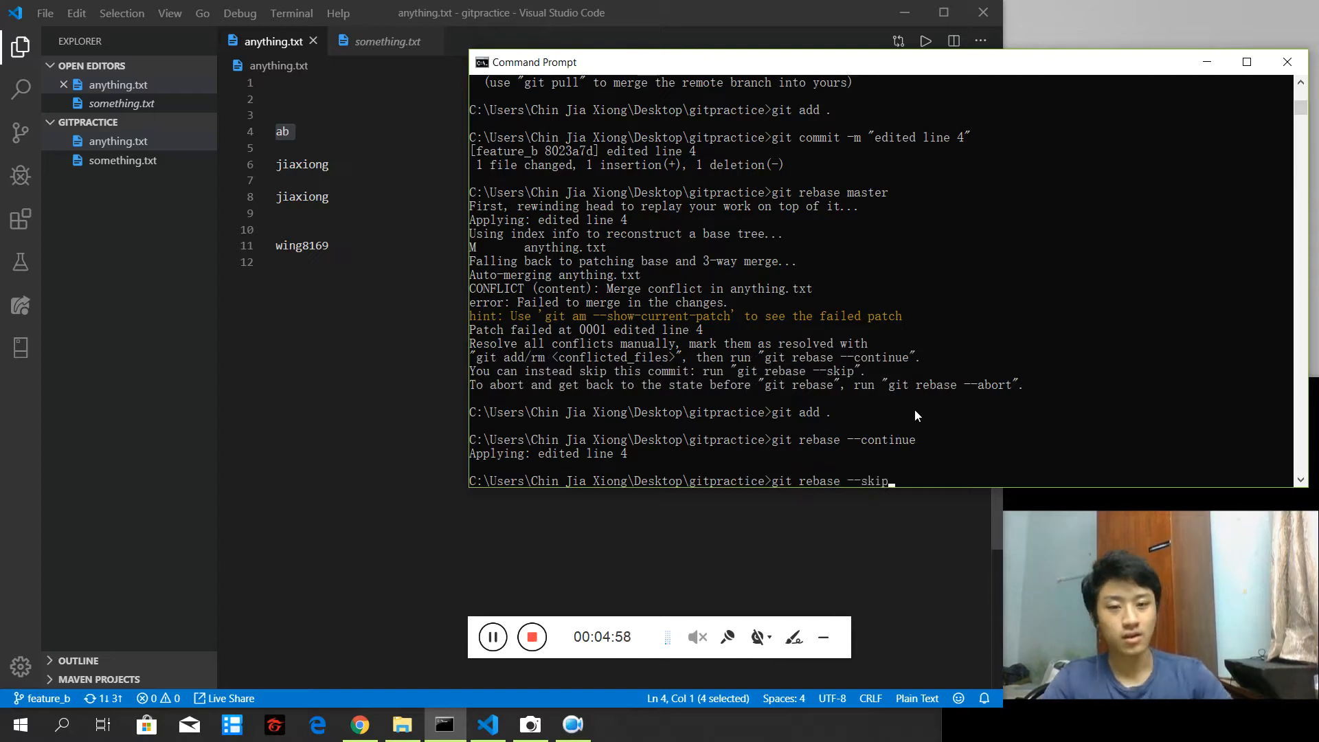
mouse_move(815, 477)
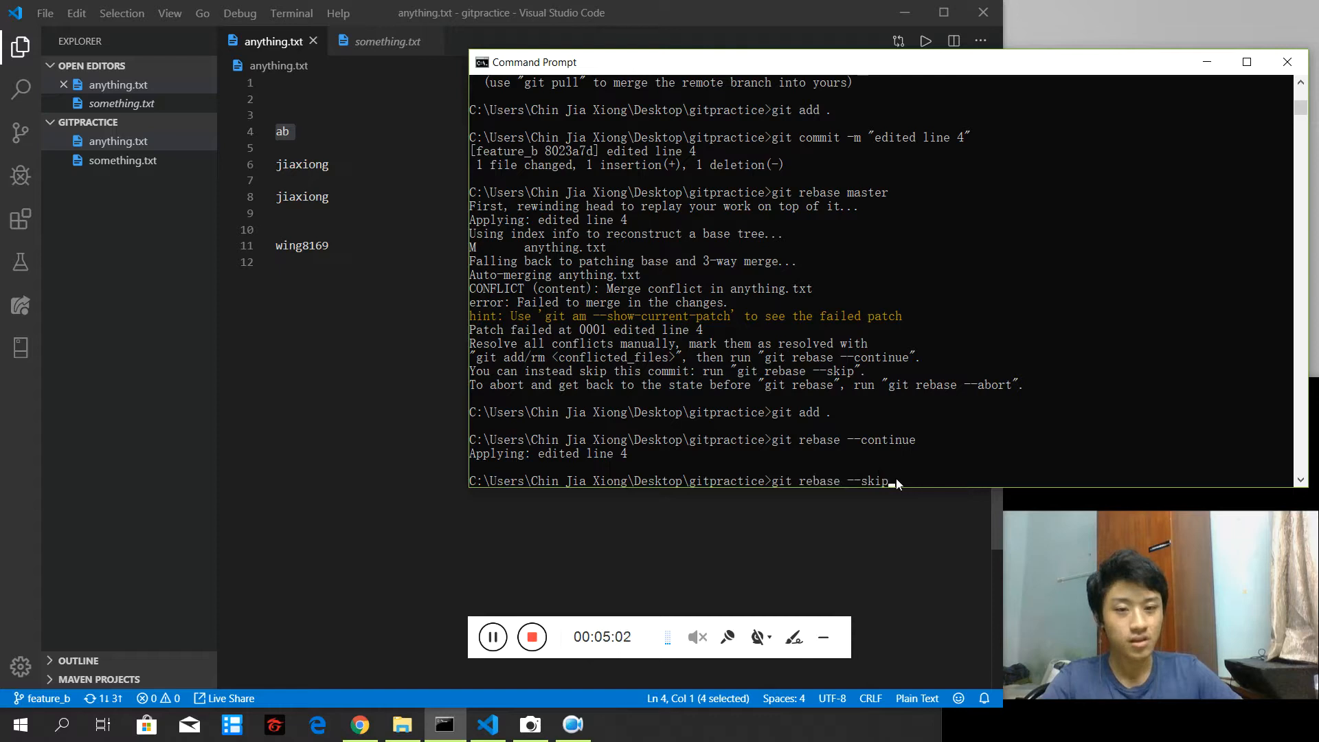
mouse_move(778, 481)
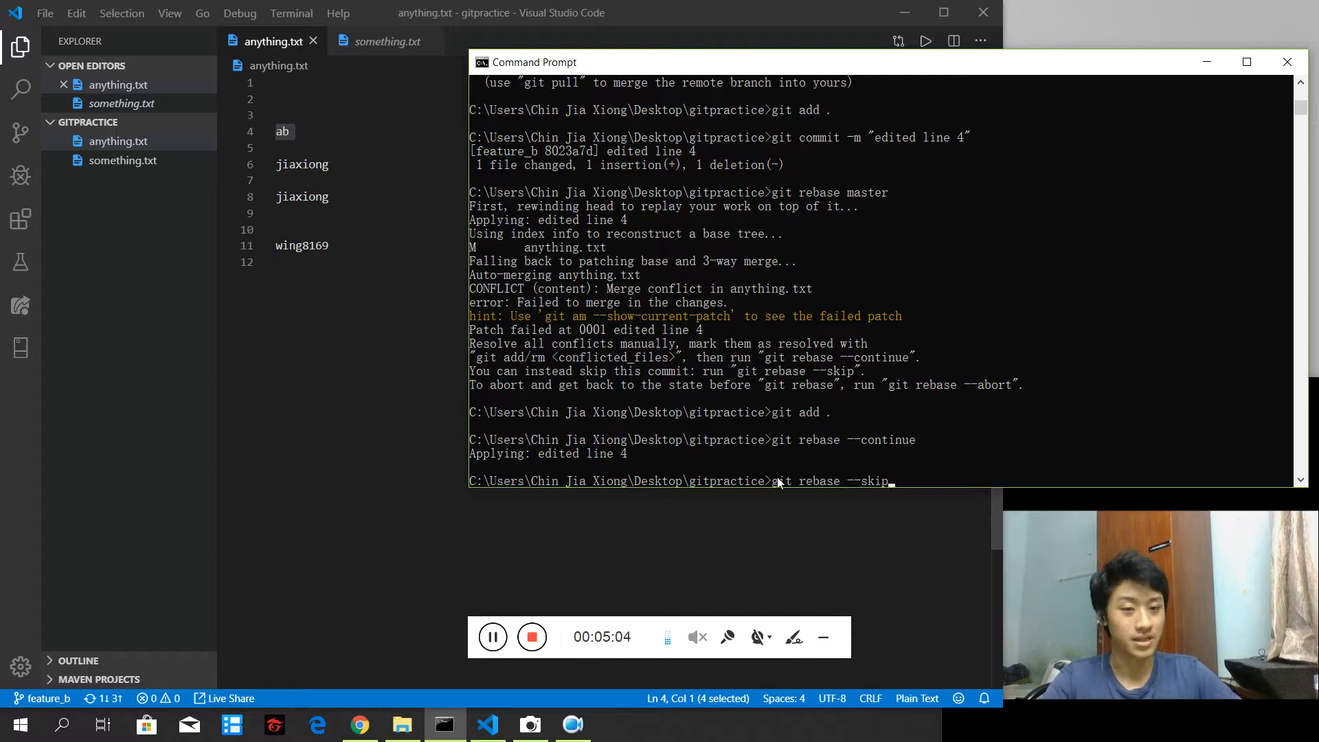
mouse_move(929, 479)
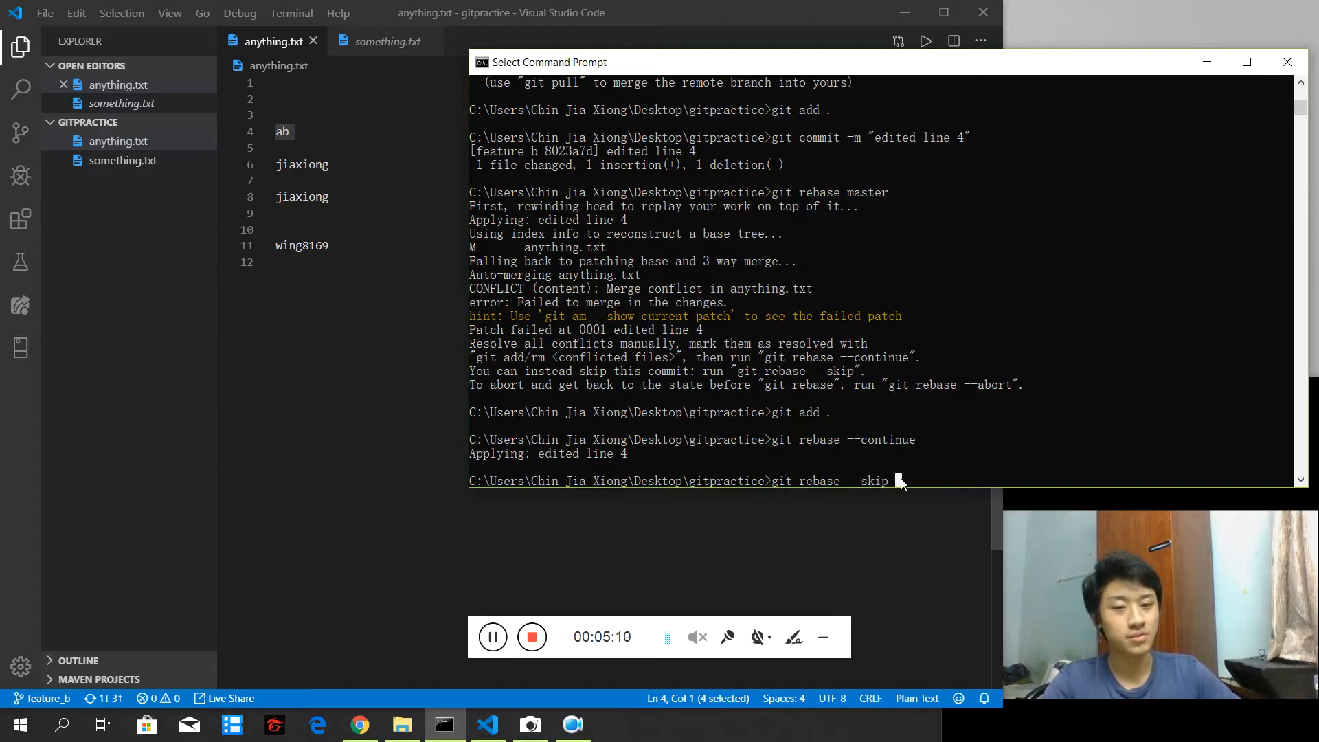
mouse_move(1015, 442)
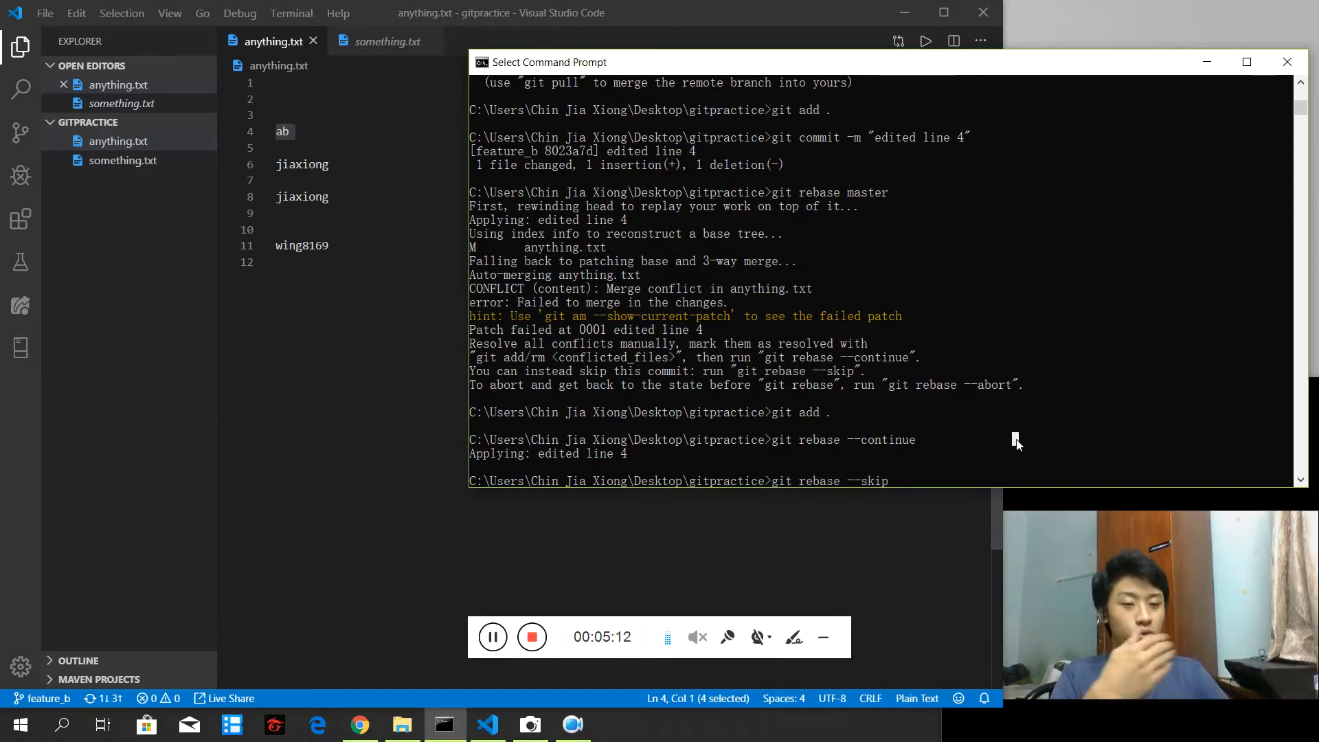